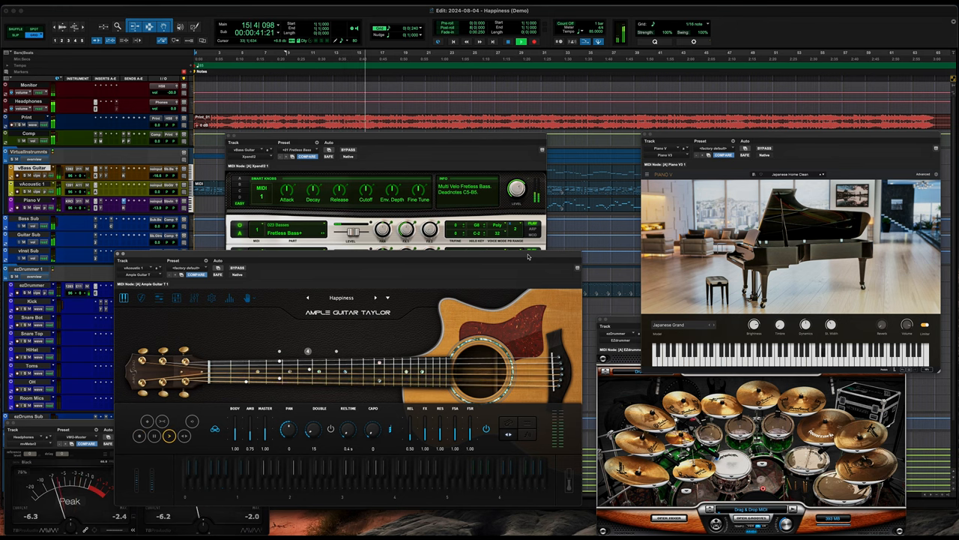
# - Close the instrument plugin windows and show the full Happiness mixer, then bring up the File menu
pyautogui.click(171, 436)
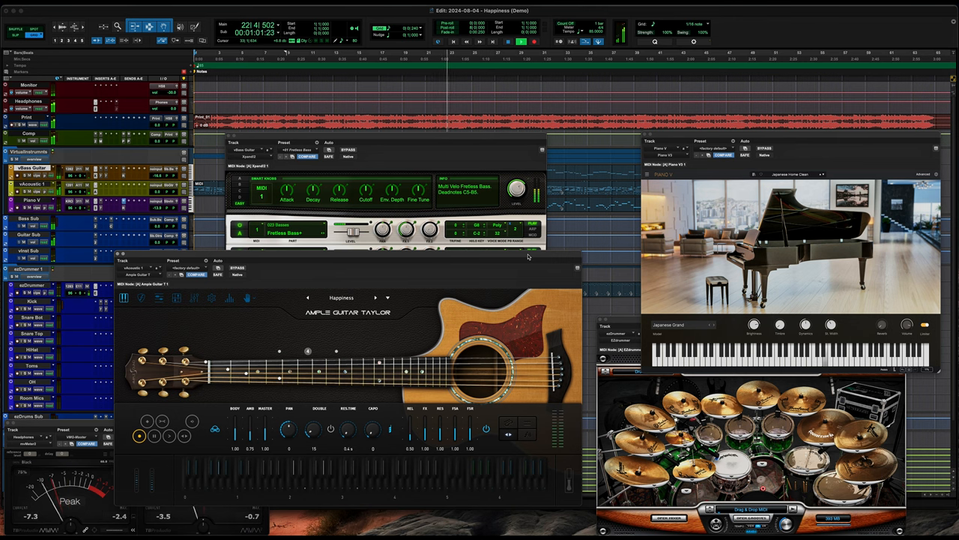
pyautogui.click(168, 435)
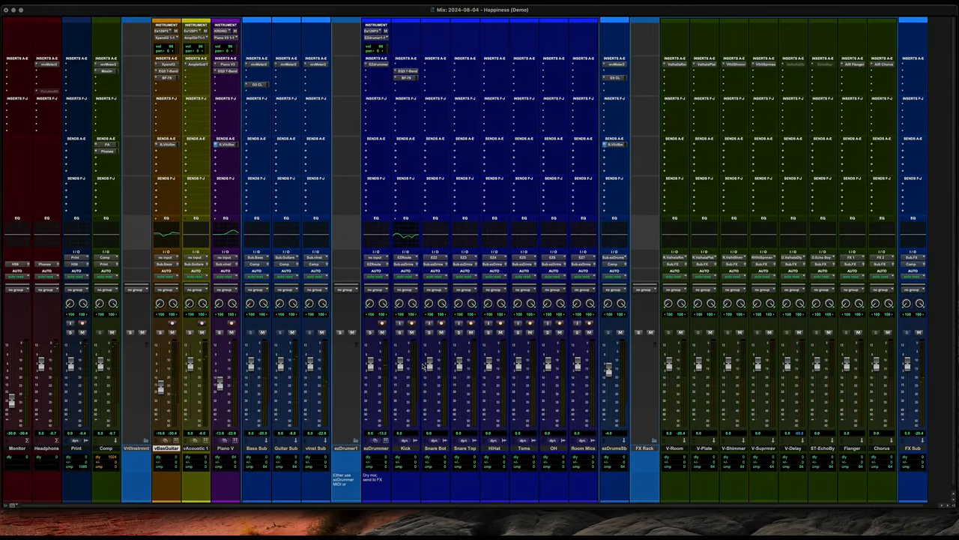
pyautogui.click(54, 9)
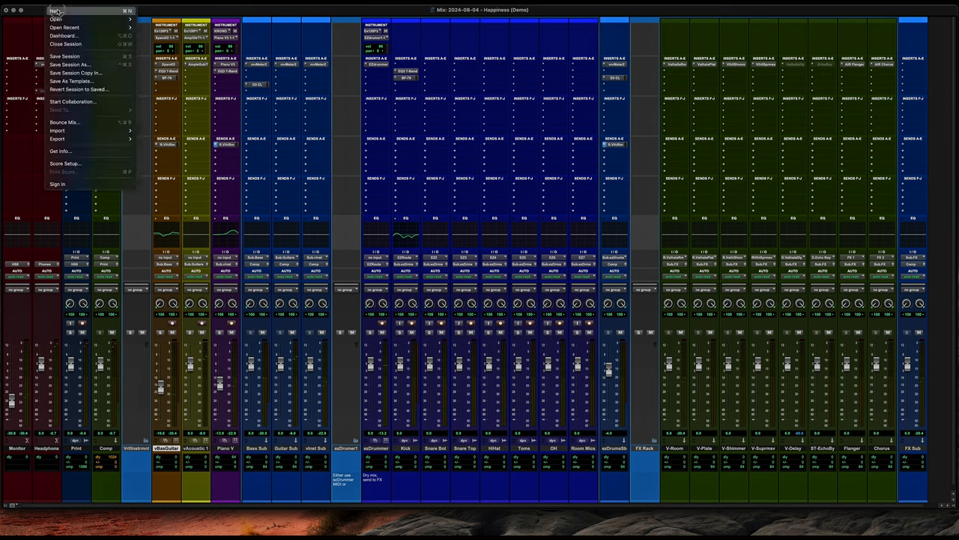
# - Bring up the new-session Dashboard and pick the Beats template under Create From Template
pyautogui.click(63, 34)
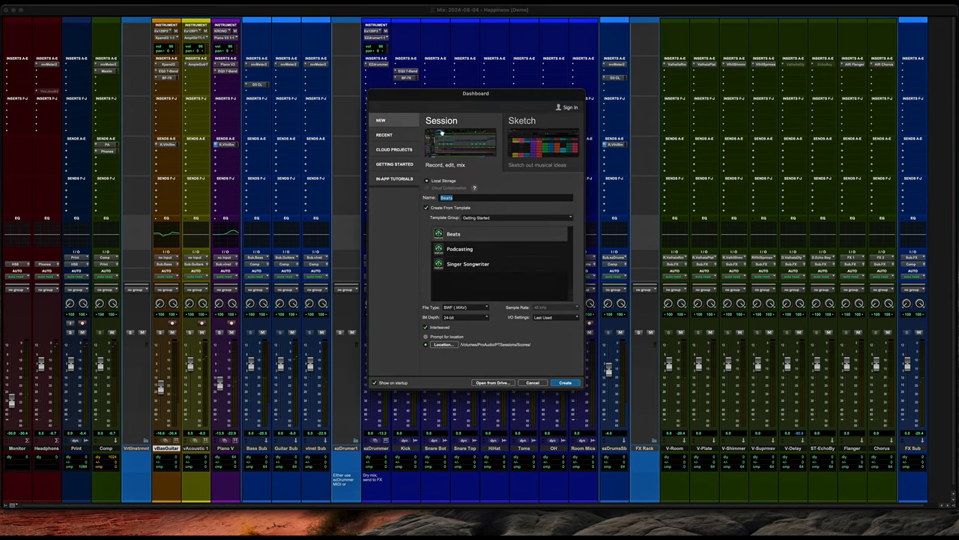
pyautogui.moveTo(442, 282)
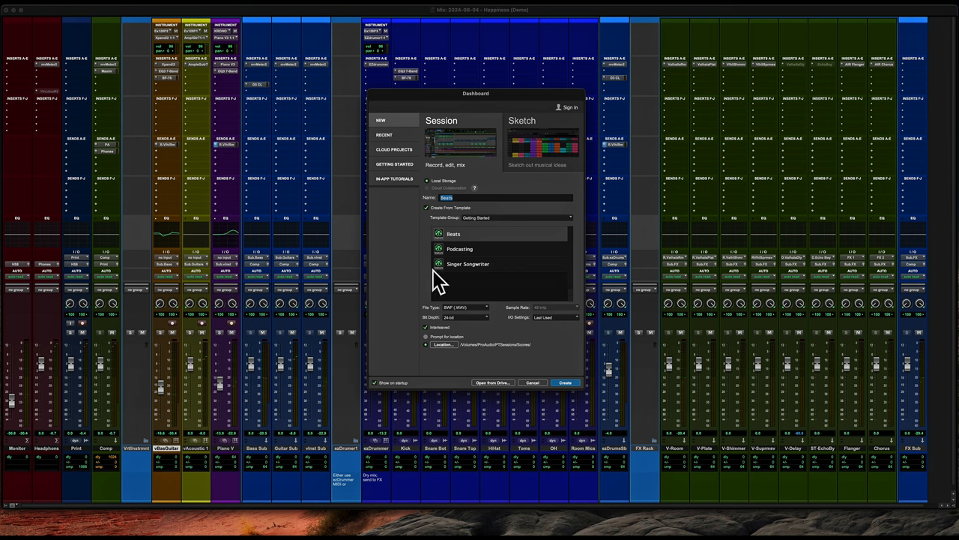
pyautogui.moveTo(396, 122)
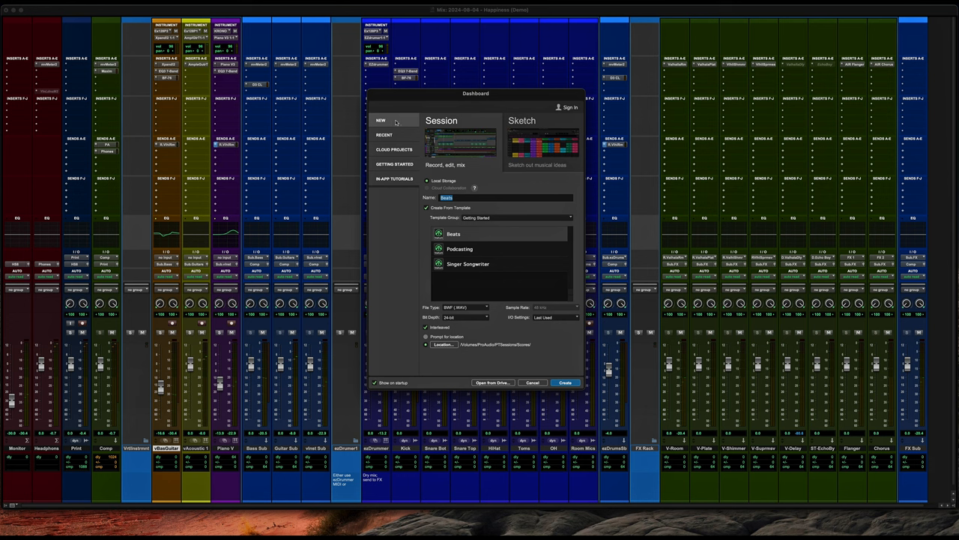
pyautogui.click(451, 233)
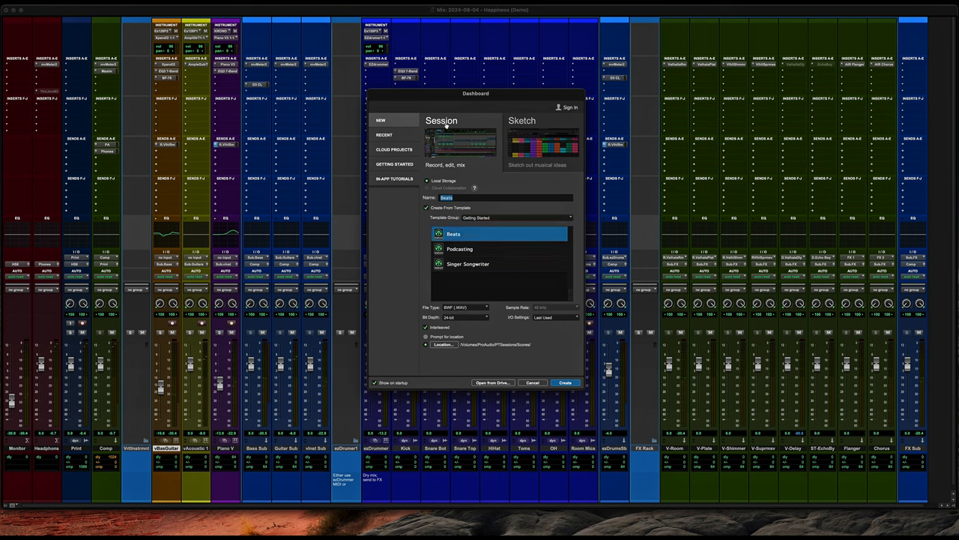
pyautogui.click(427, 206)
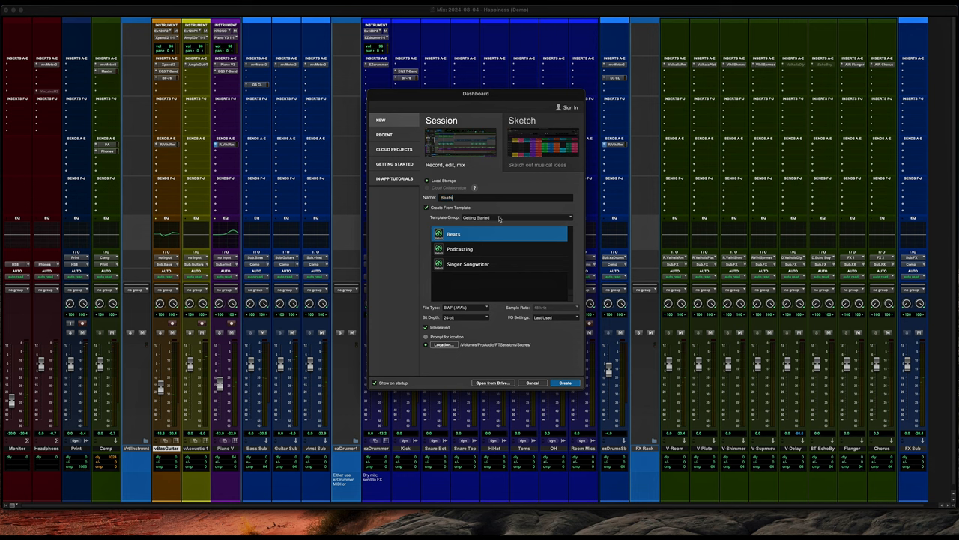
# - Stay in the Getting Started group and pick the Podcasting template
pyautogui.click(517, 217)
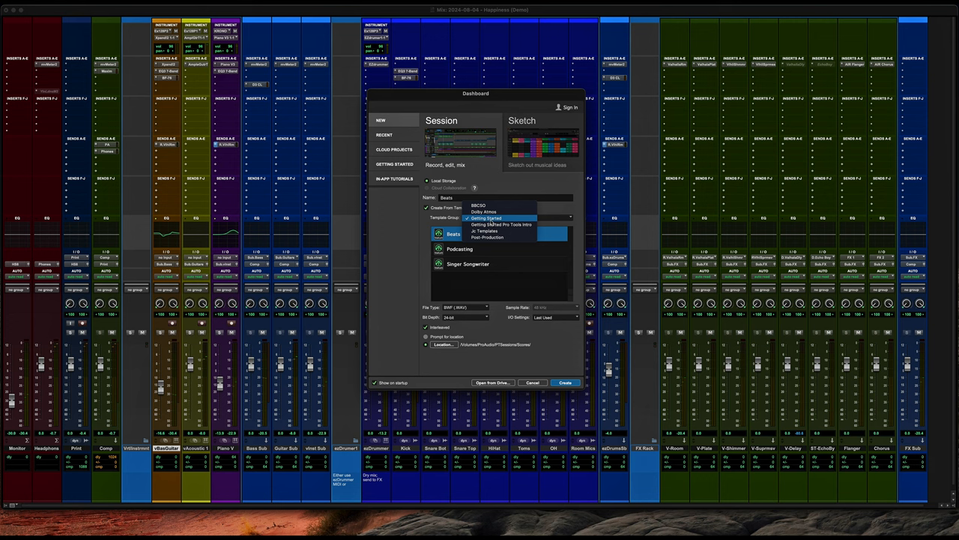
pyautogui.click(492, 219)
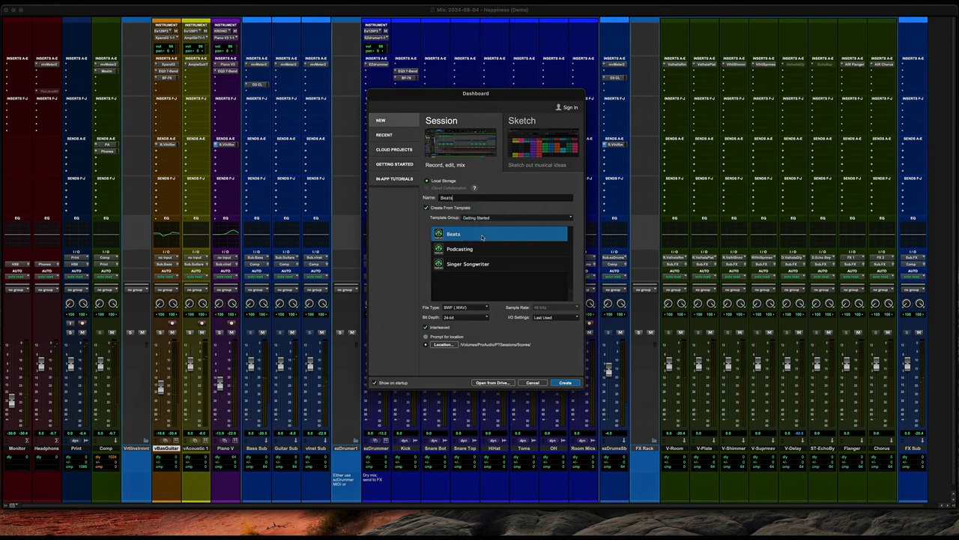
pyautogui.click(458, 249)
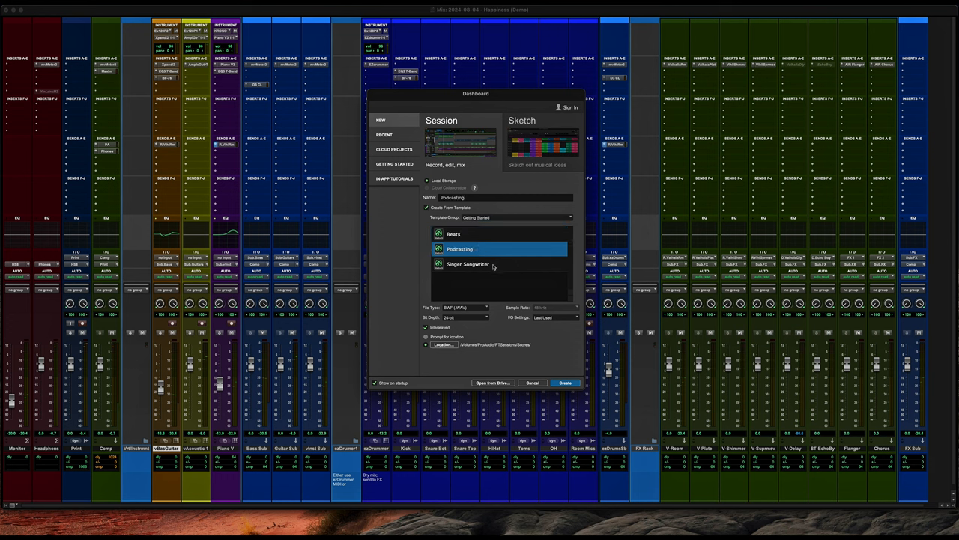
pyautogui.click(480, 234)
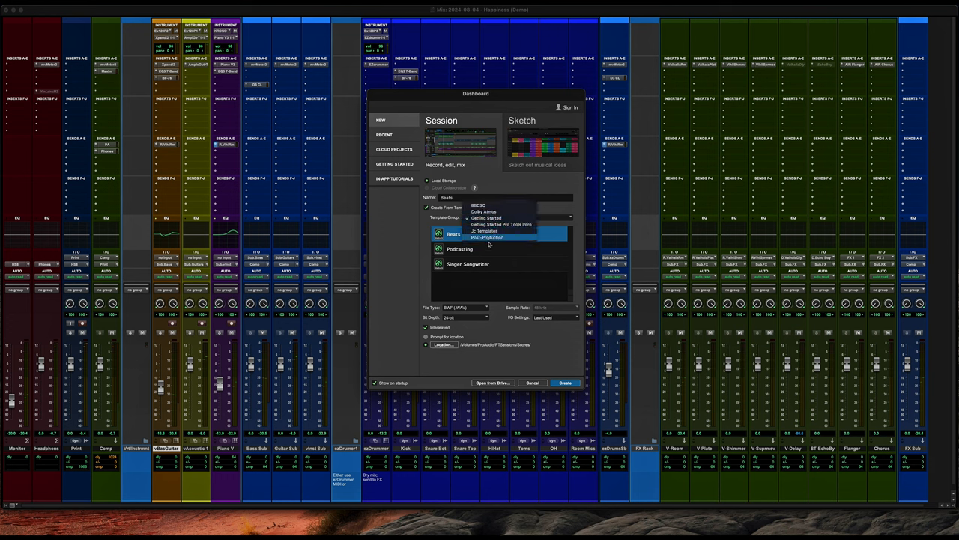
# - Switch to the Post Production group and preview the Stereo and 5.1 Post Production templates
pyautogui.click(498, 237)
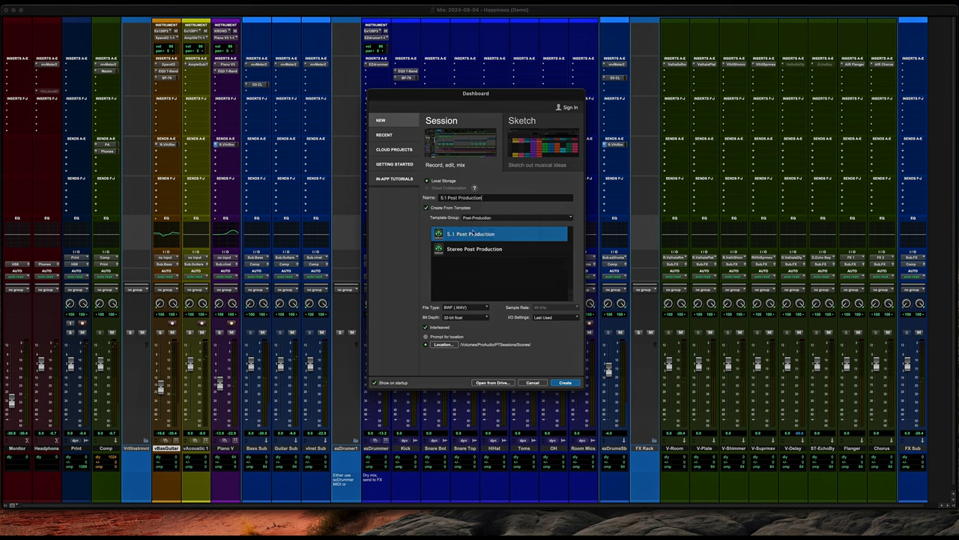
pyautogui.click(473, 249)
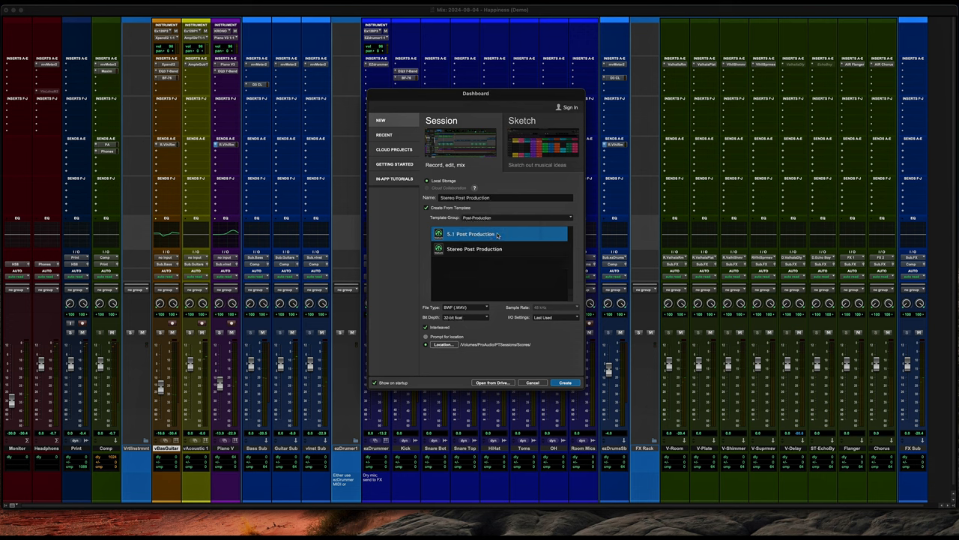
pyautogui.click(471, 234)
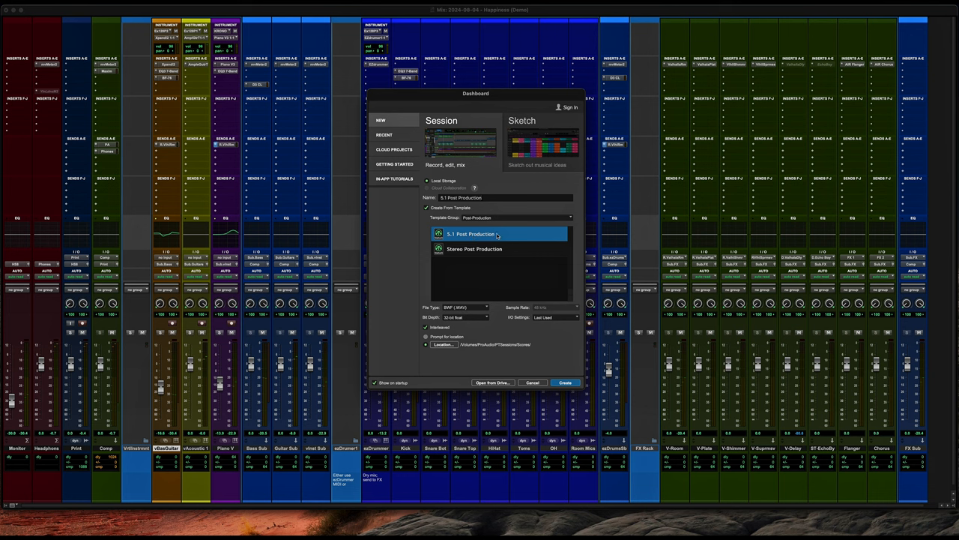
pyautogui.click(518, 217)
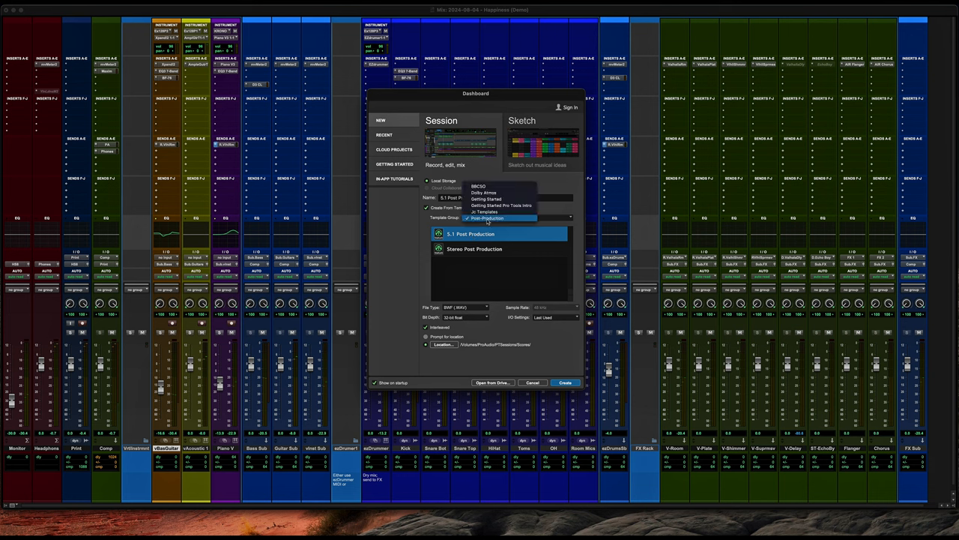
# - Switch to the custom template group and pick the Songwriter Quickie template
pyautogui.click(483, 219)
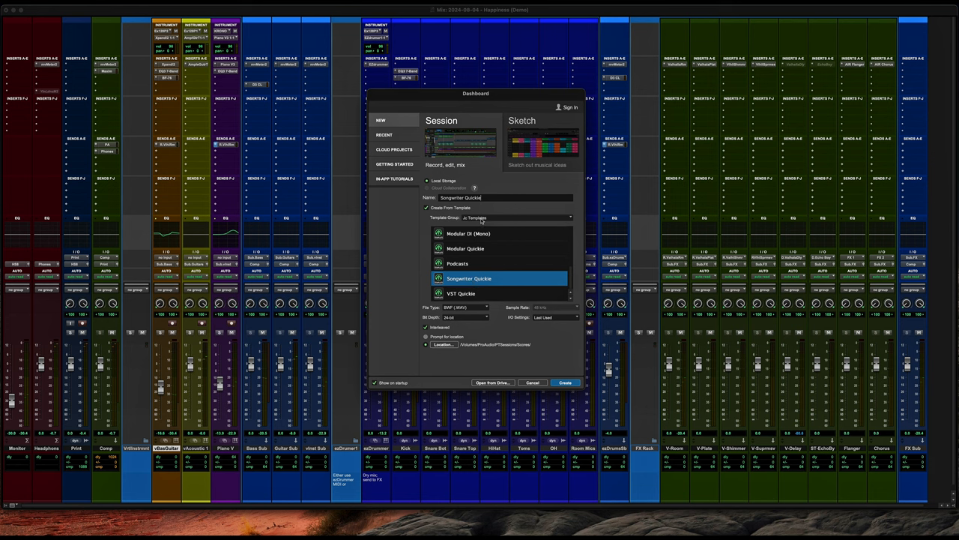
pyautogui.click(497, 217)
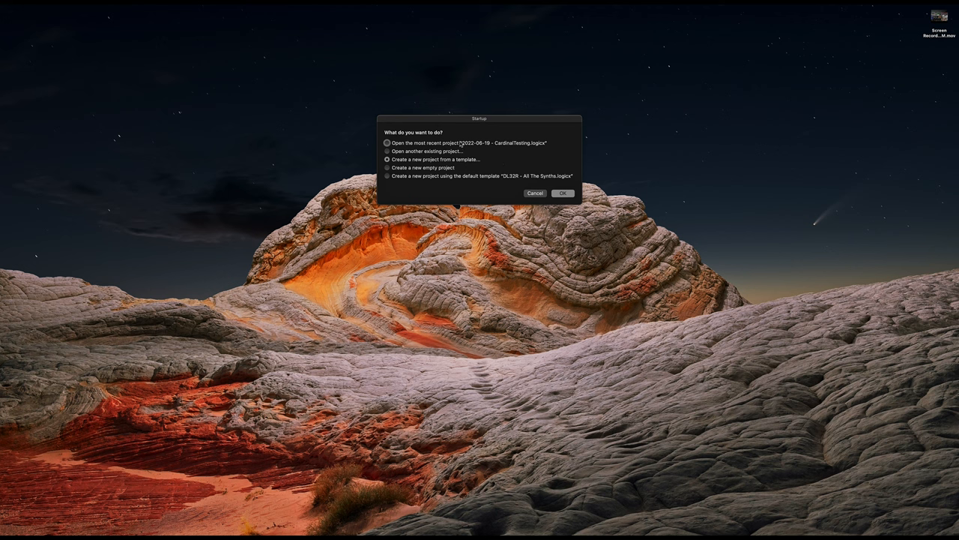
pyautogui.moveTo(477, 129)
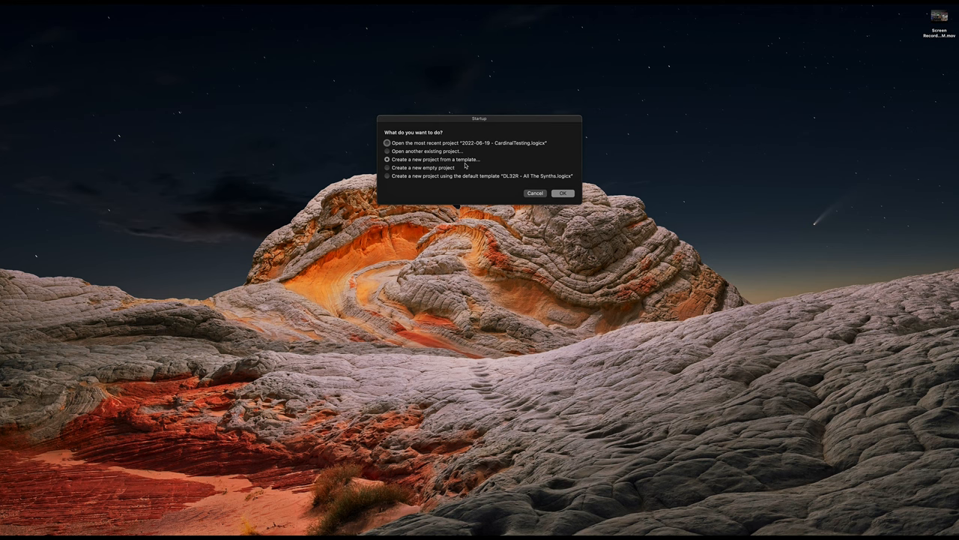
# - Choose 'Create a new project from a template' in Logic's startup dialog
pyautogui.click(563, 192)
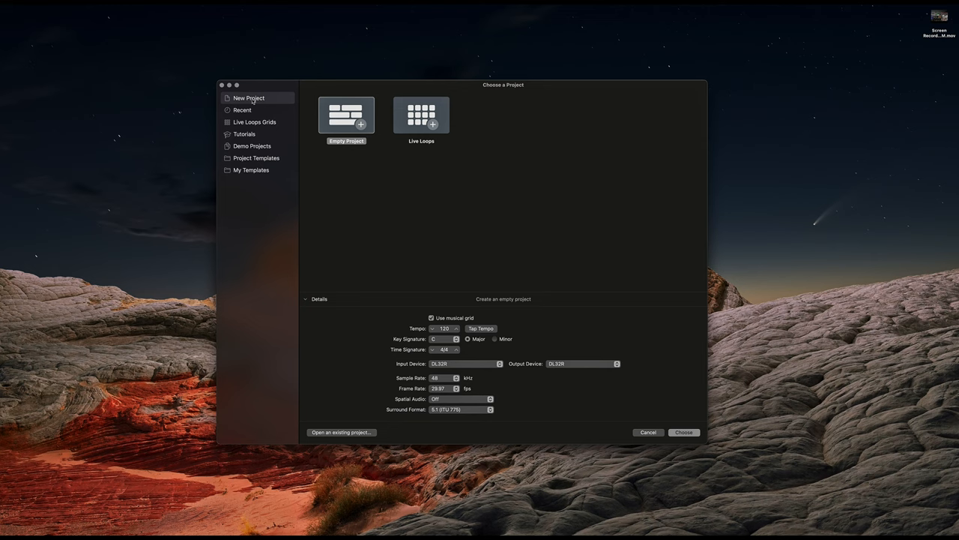
# - Browse Live Loops then My Templates, selecting the modular template and then Integra Quickie
pyautogui.click(255, 122)
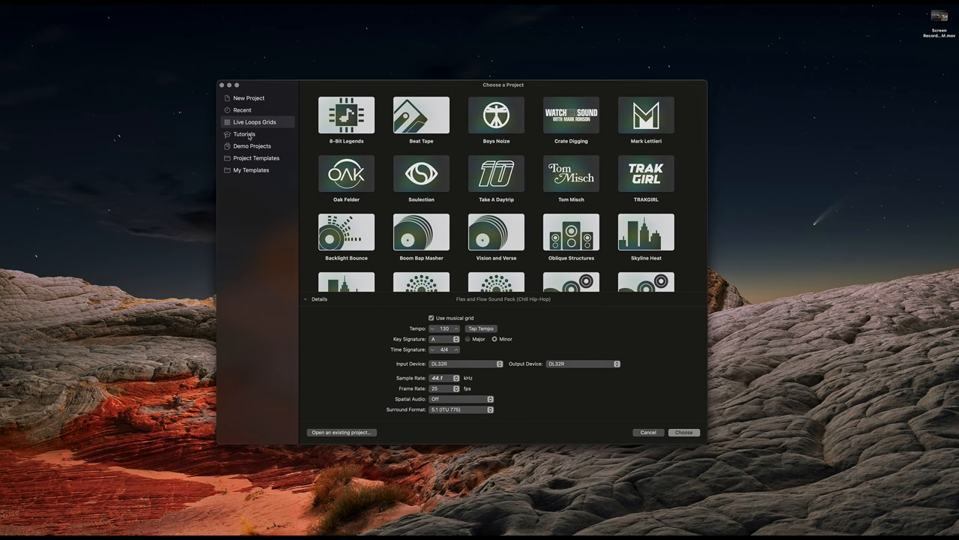
pyautogui.click(252, 170)
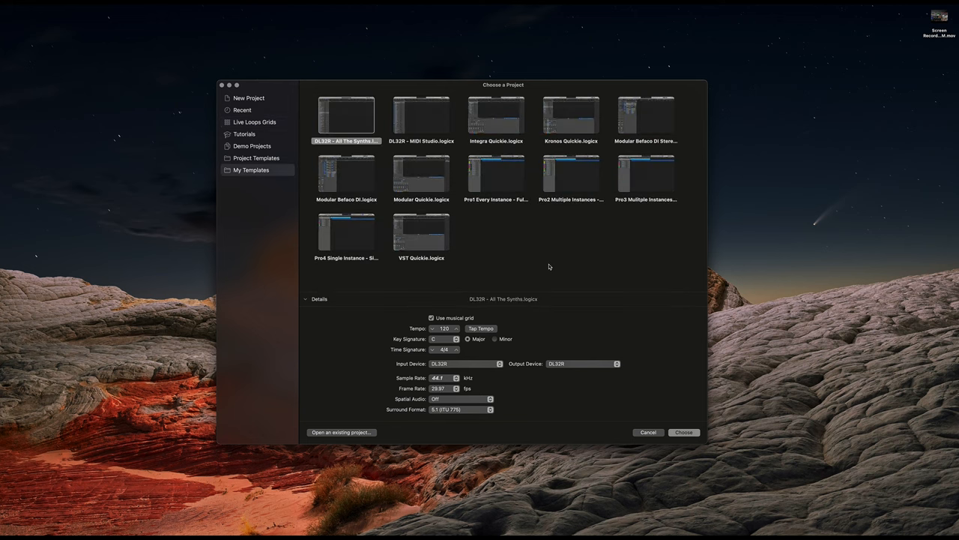
pyautogui.moveTo(275, 172)
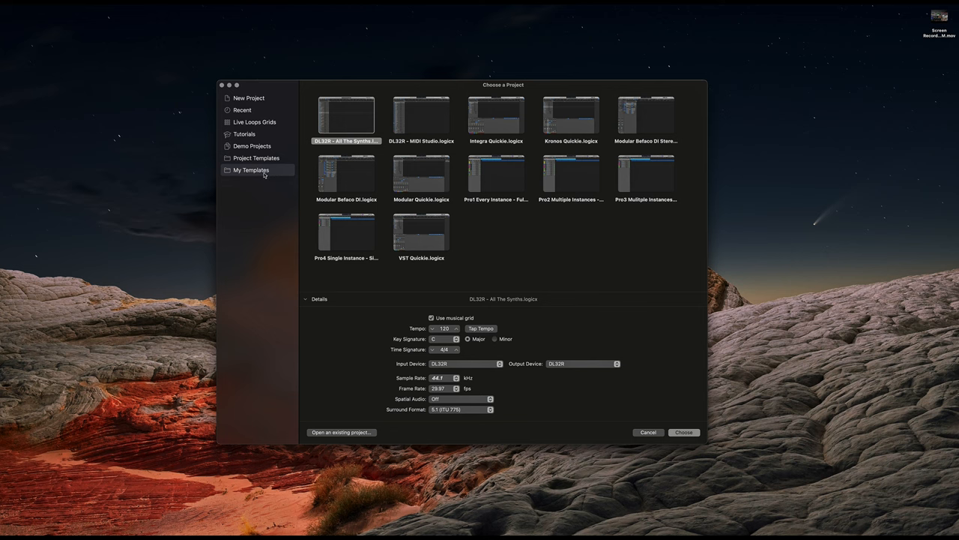
pyautogui.moveTo(539, 139)
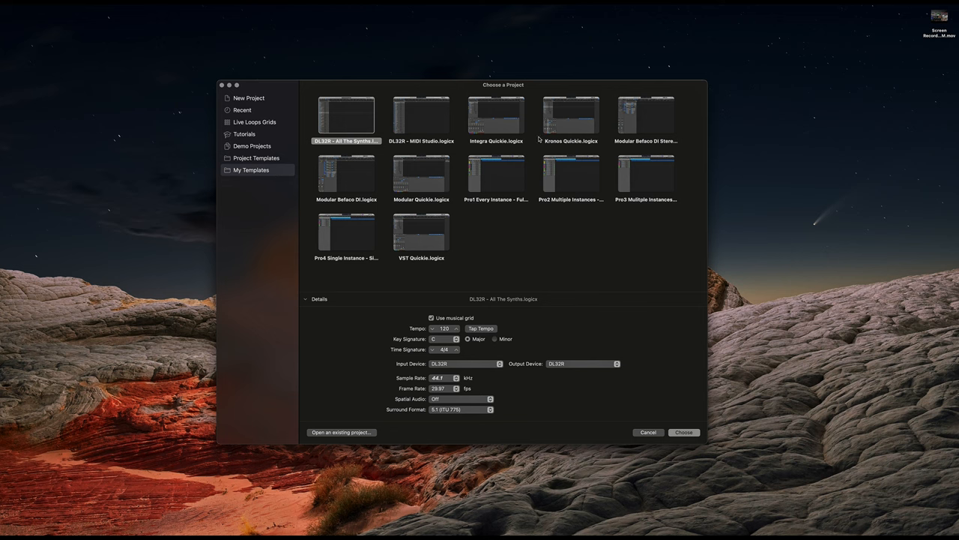
pyautogui.click(646, 116)
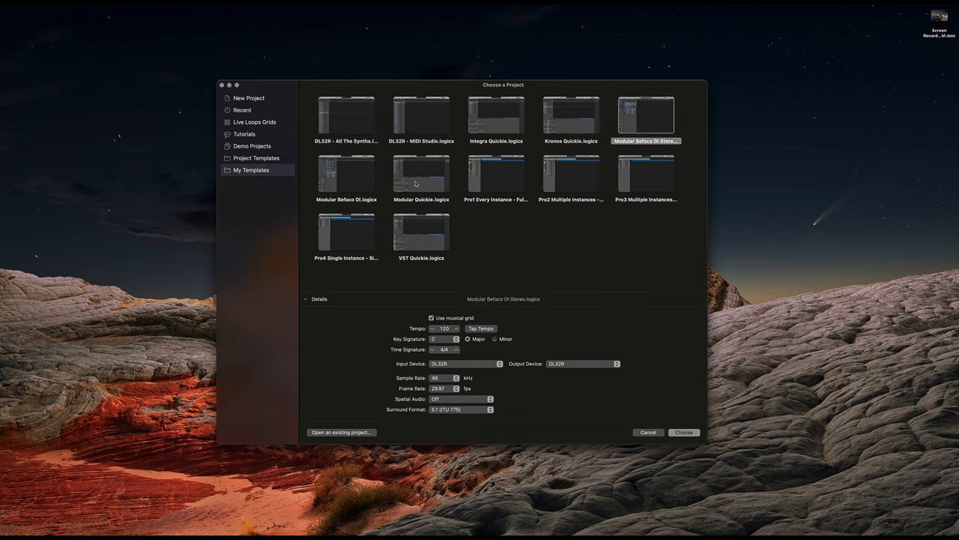
pyautogui.click(498, 114)
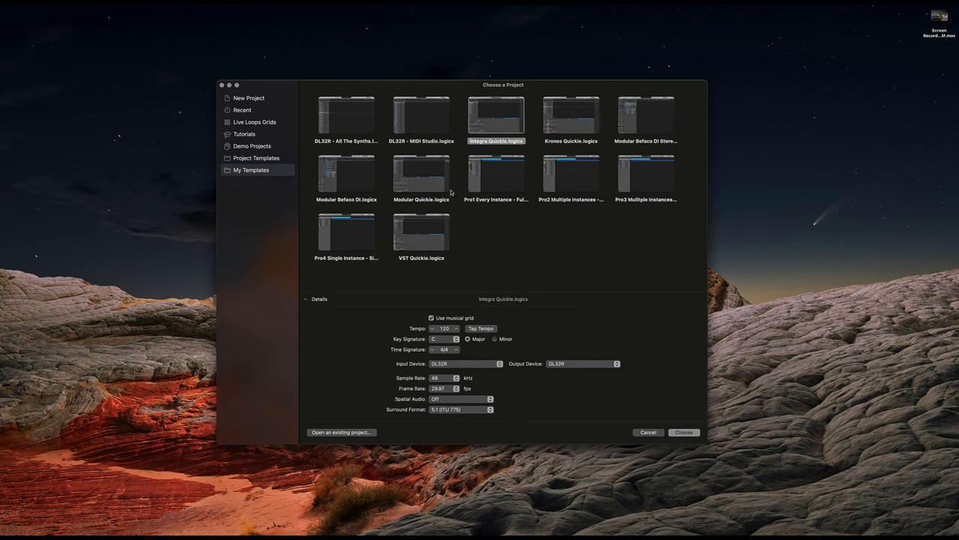
pyautogui.moveTo(422, 276)
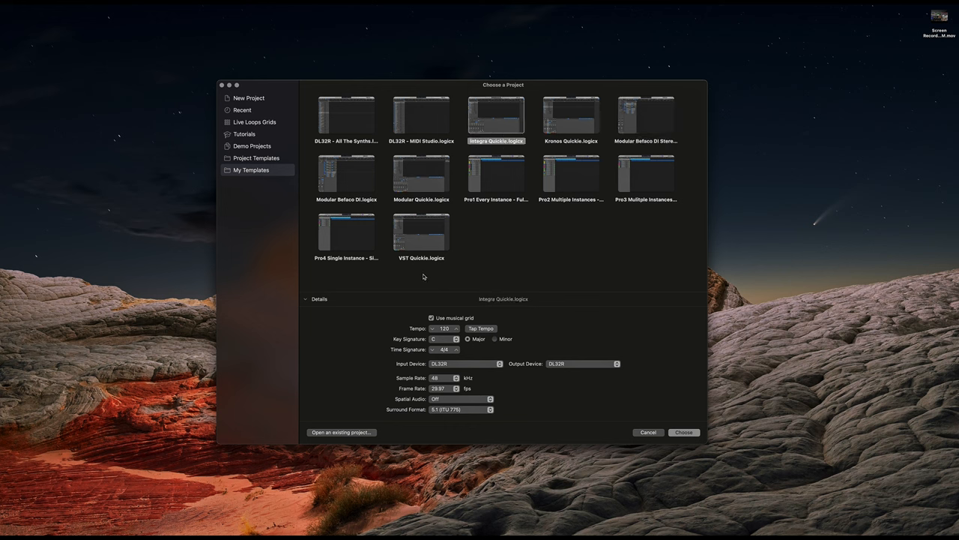
pyautogui.moveTo(622, 402)
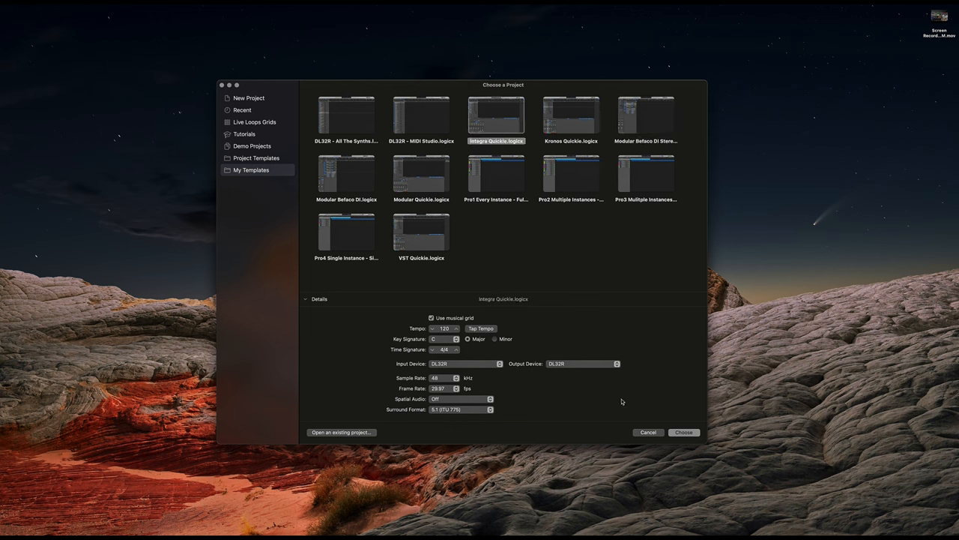
pyautogui.moveTo(647, 432)
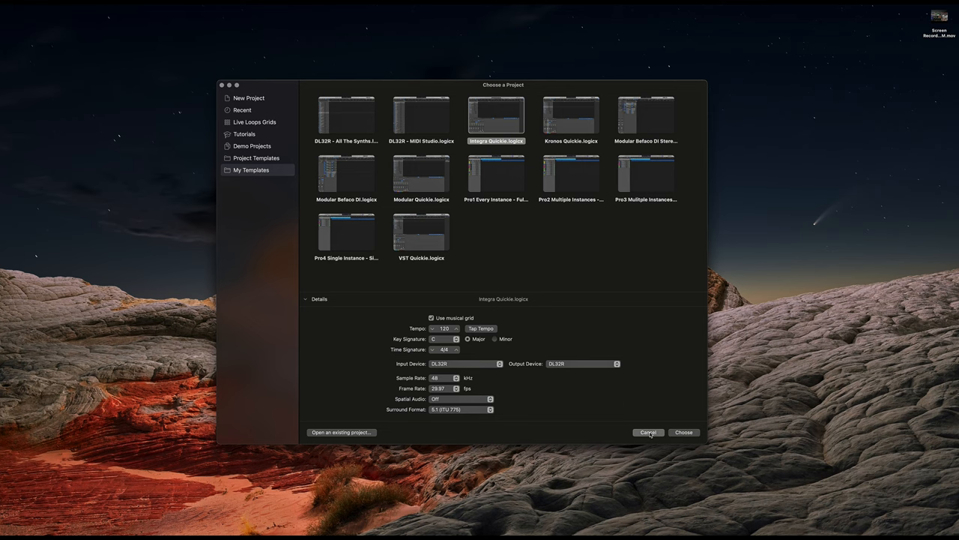
pyautogui.click(683, 432)
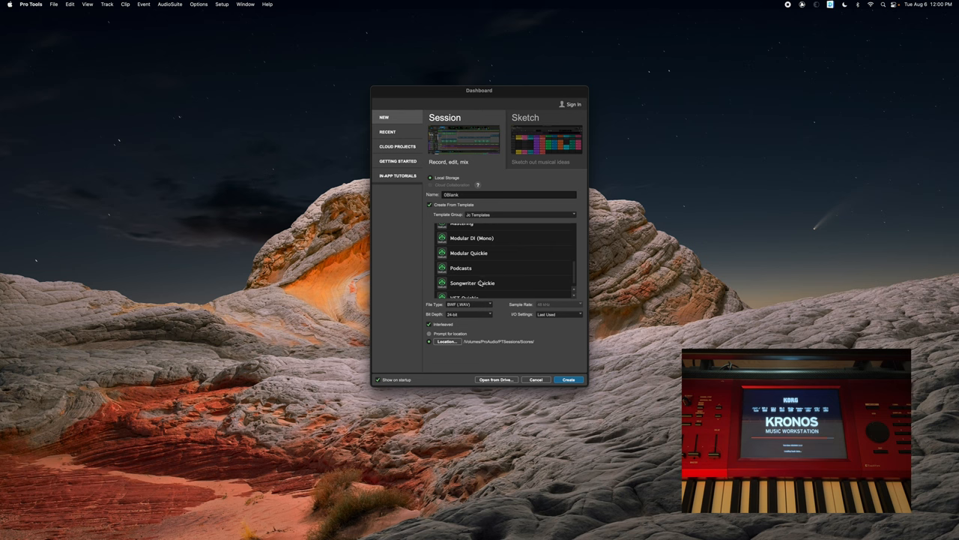
# - Select Songwriter Quickie in the template list and create the session from it
pyautogui.click(474, 283)
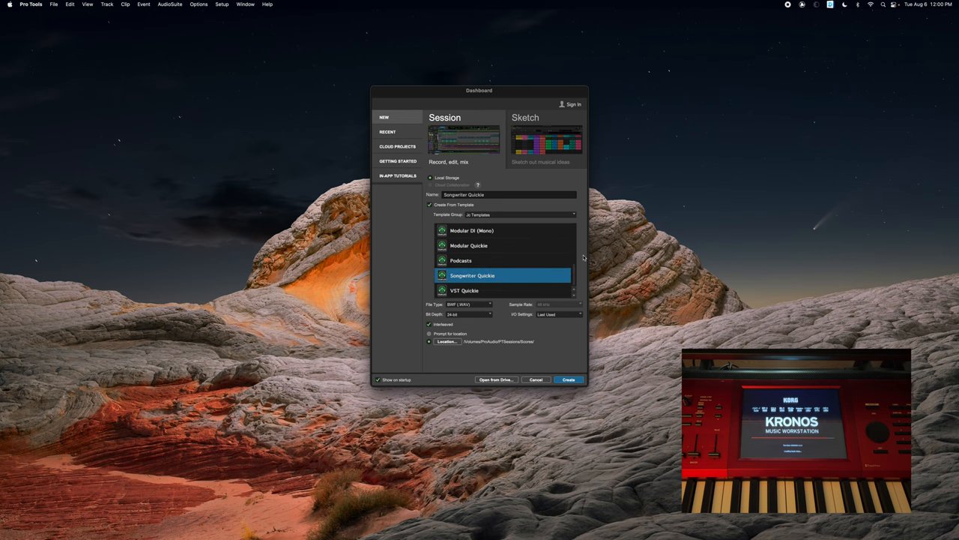
pyautogui.click(569, 379)
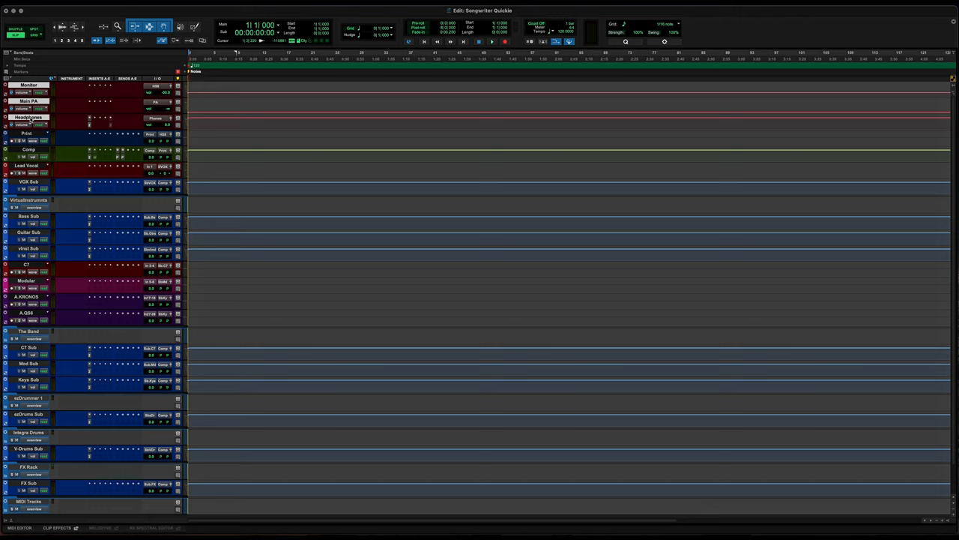
pyautogui.moveTo(27, 132)
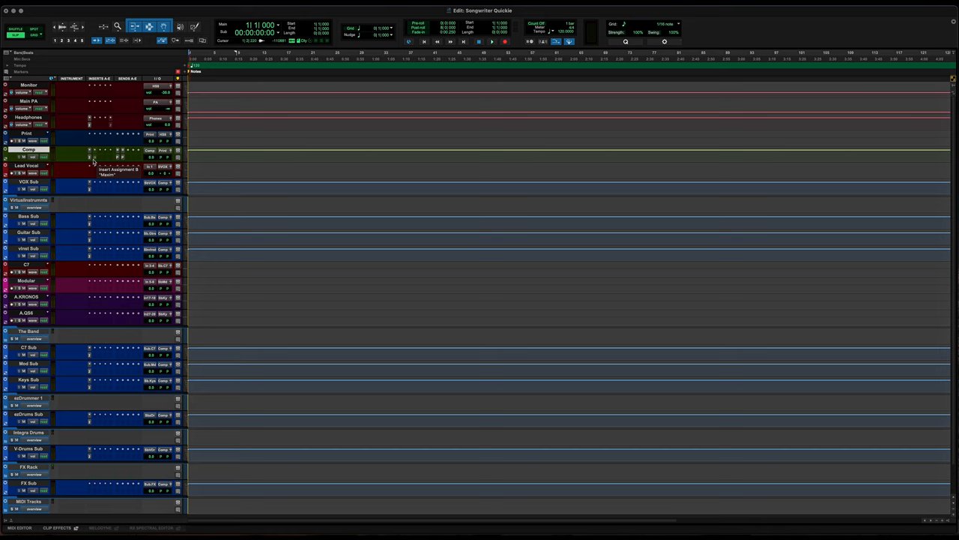
pyautogui.click(90, 150)
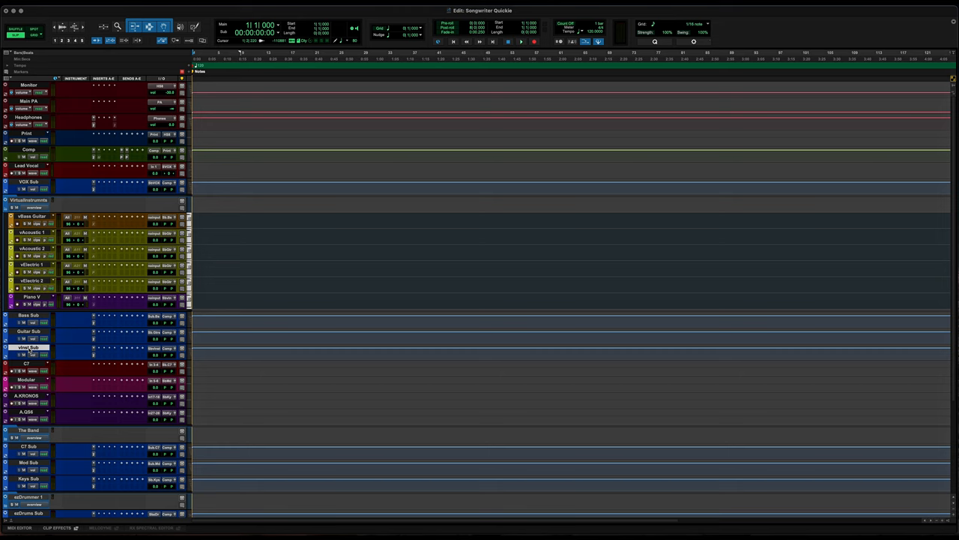
pyautogui.moveTo(30, 368)
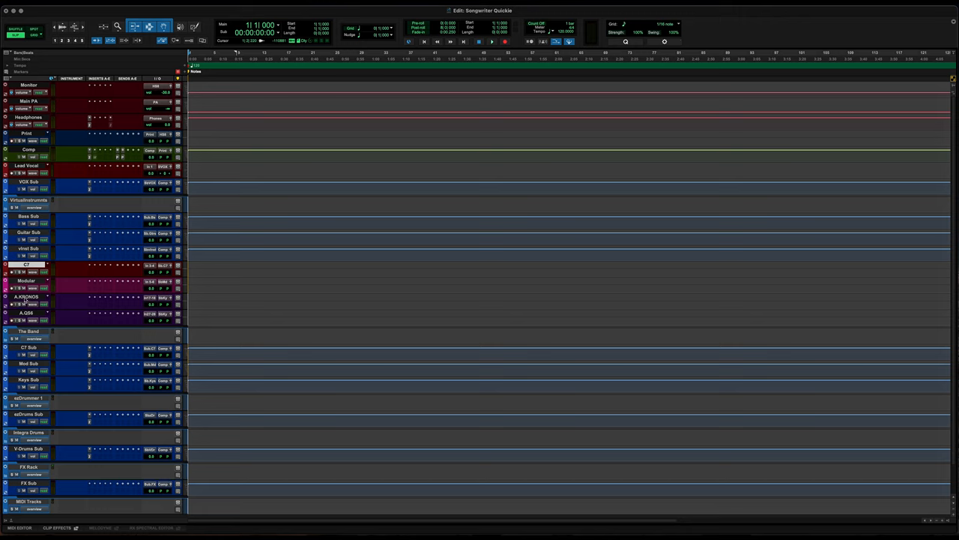
# - Expand the folder holding the Integra instrument tracks and scroll through them
pyautogui.doubleClick(27, 310)
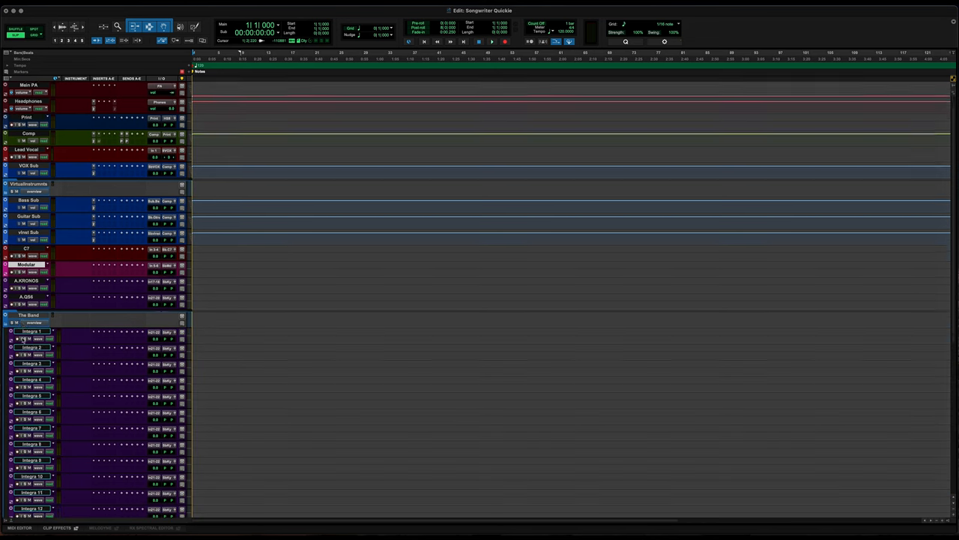
pyautogui.scroll(-3)
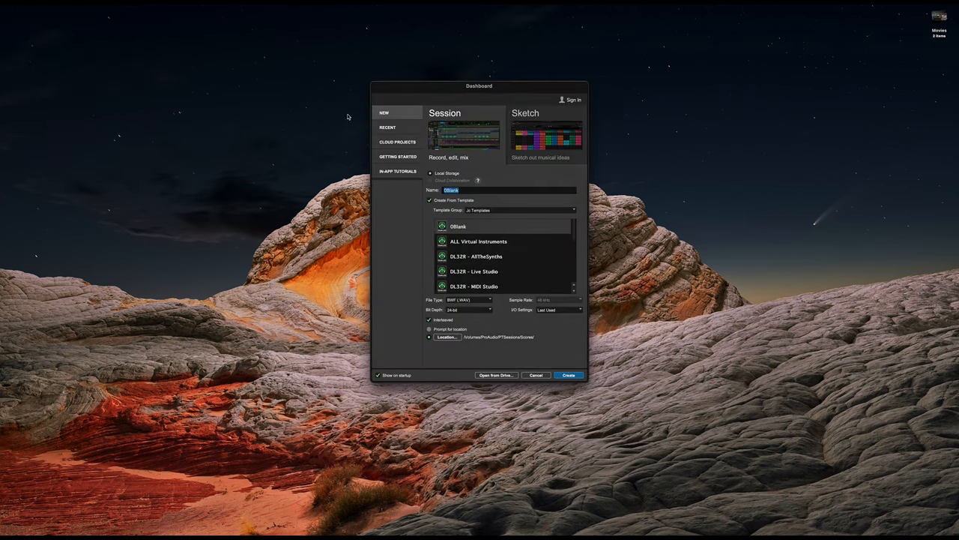
# - Select the first template and keep the current custom template group
pyautogui.click(457, 226)
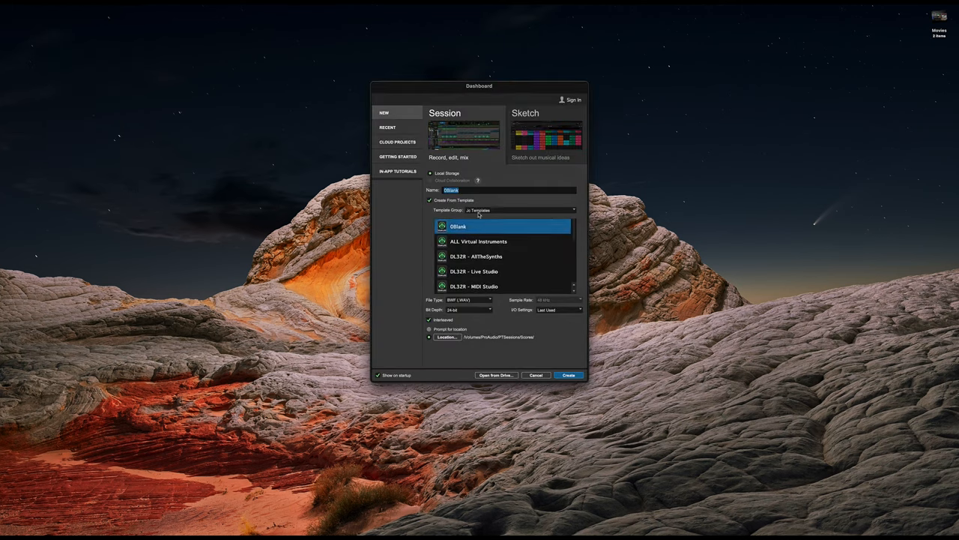
pyautogui.click(519, 210)
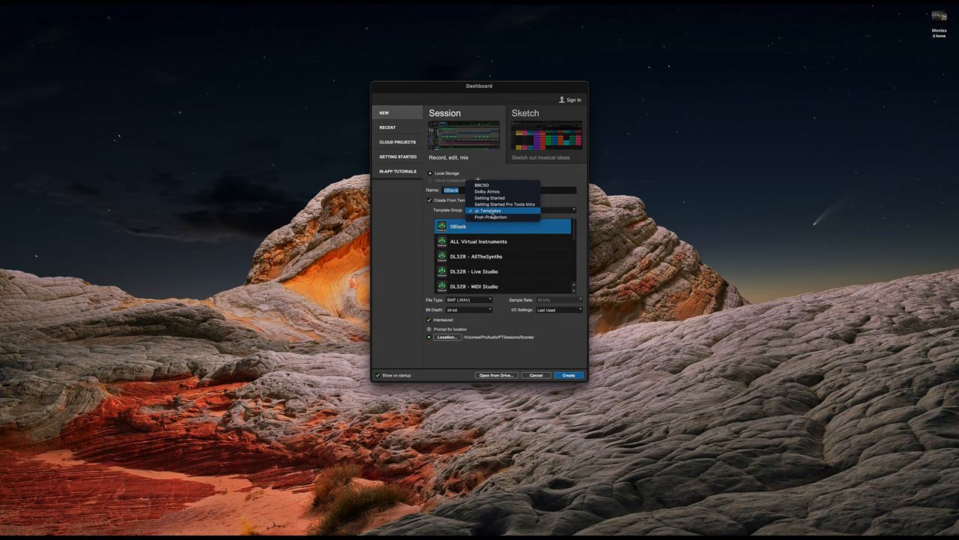
pyautogui.click(489, 210)
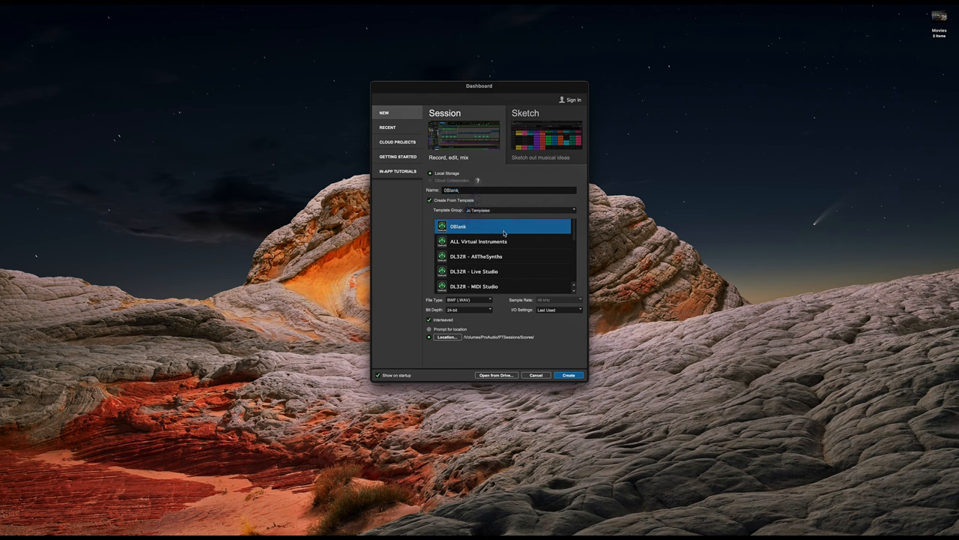
pyautogui.moveTo(473, 231)
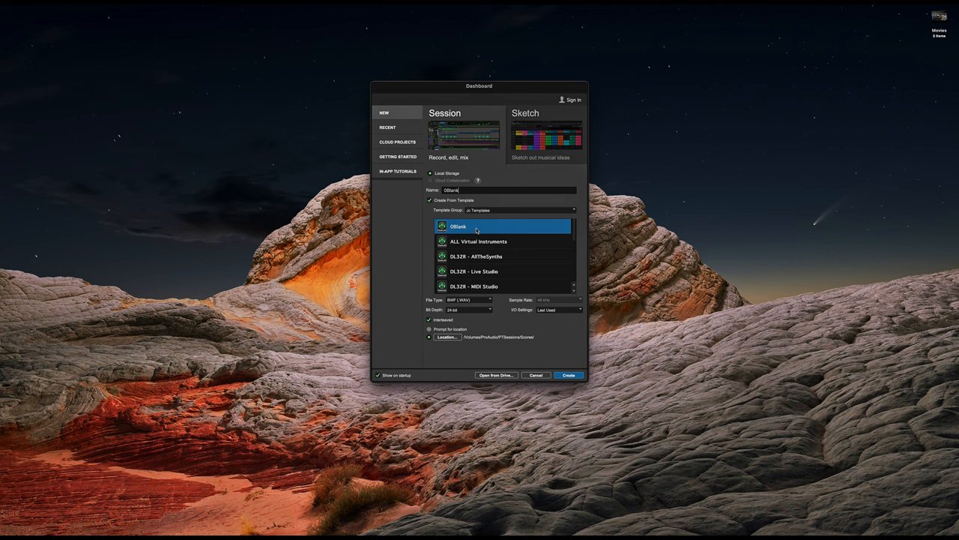
pyautogui.moveTo(516, 246)
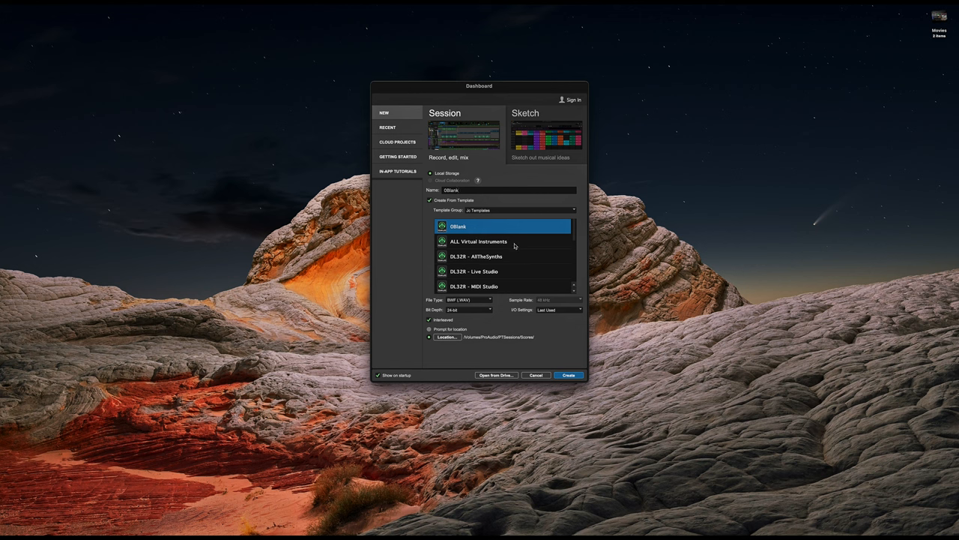
# - Preview ALL Virtual Instruments and move down the list to the Modular DI (Mono) template
pyautogui.click(479, 242)
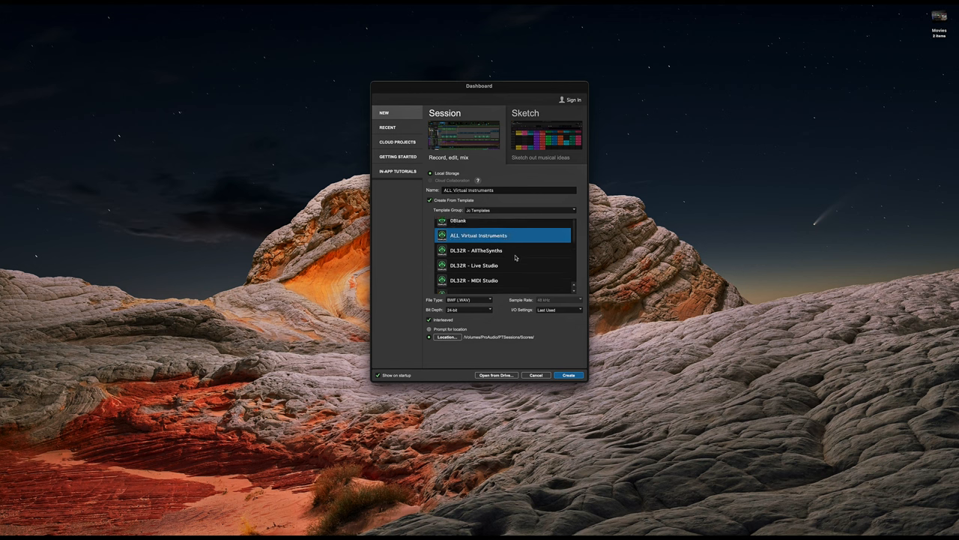
pyautogui.click(477, 250)
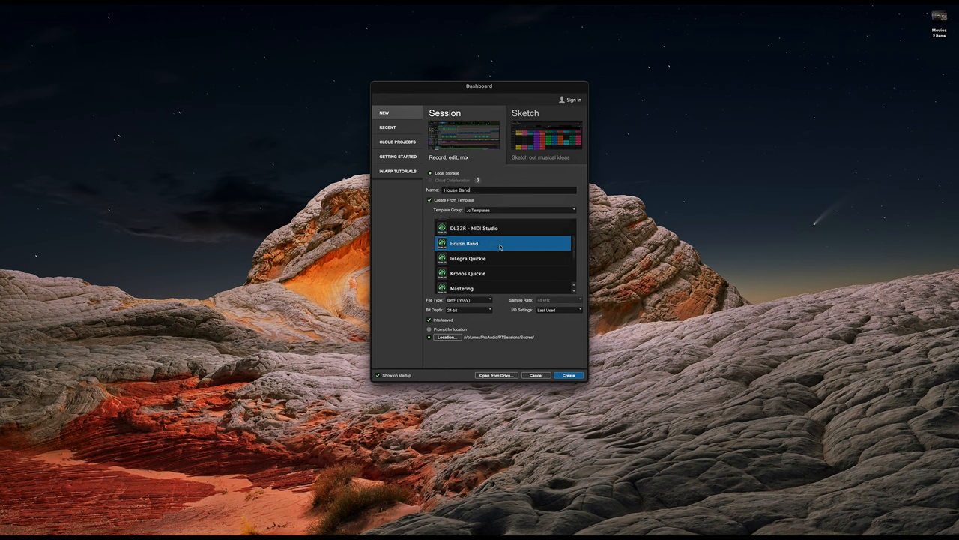
pyautogui.moveTo(498, 261)
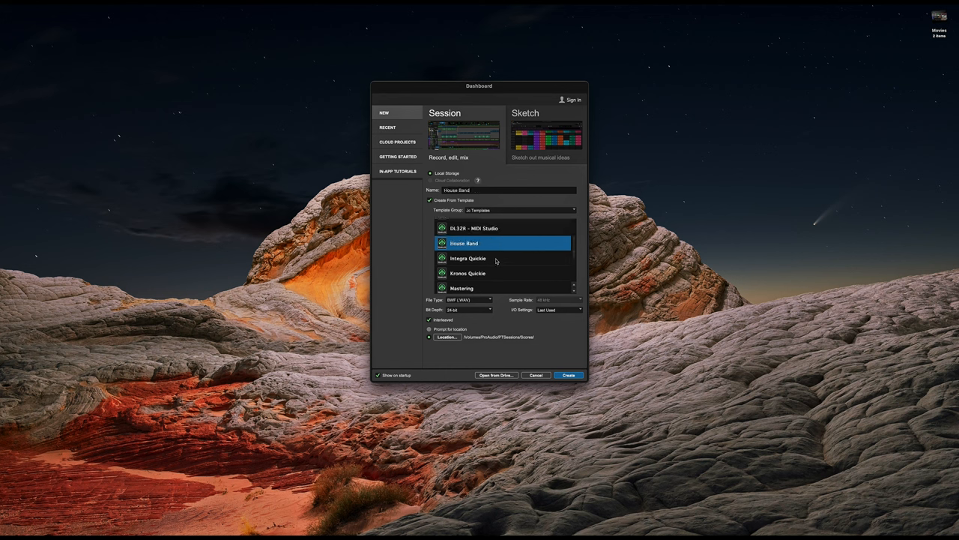
pyautogui.click(496, 258)
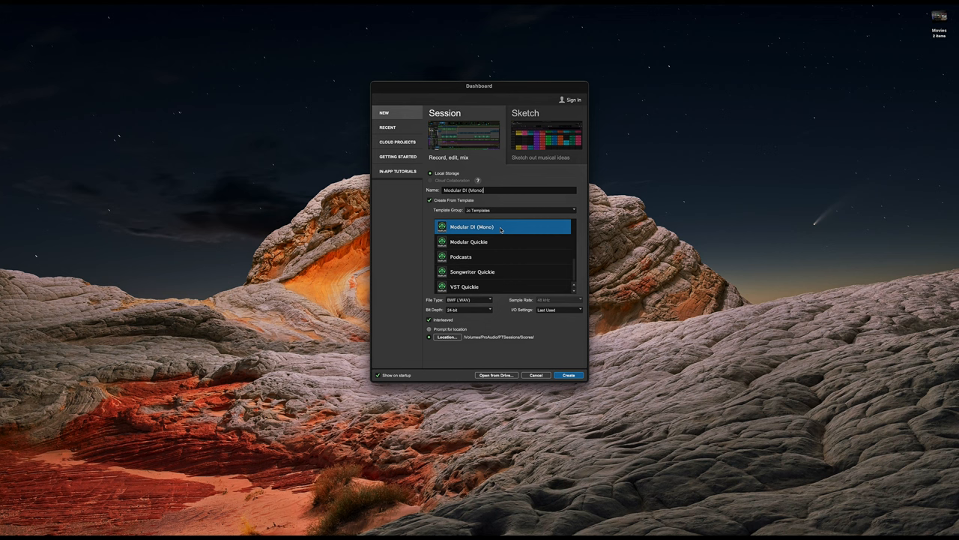
# - Preview the Modular Quickie and Podcasts templates, then choose Songwriter Quickie
pyautogui.click(471, 241)
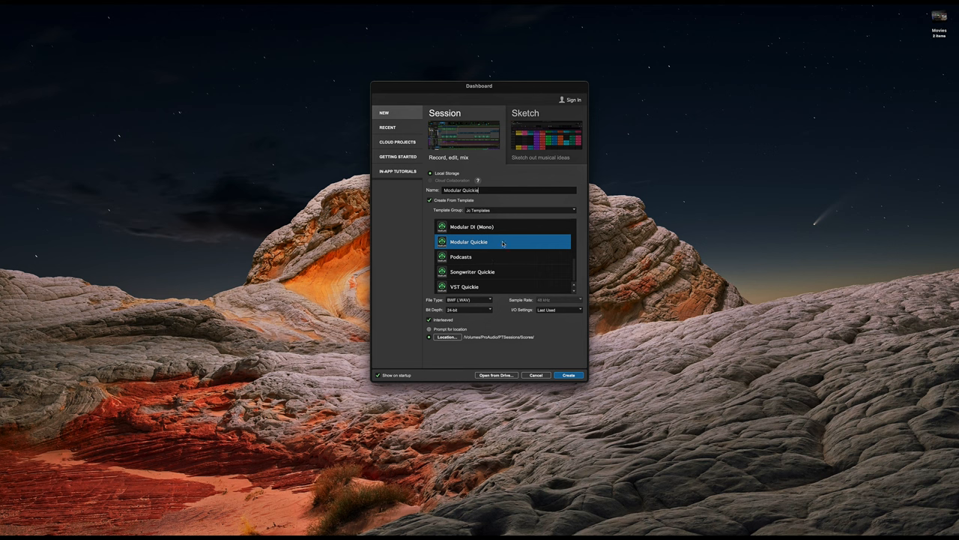
pyautogui.click(487, 256)
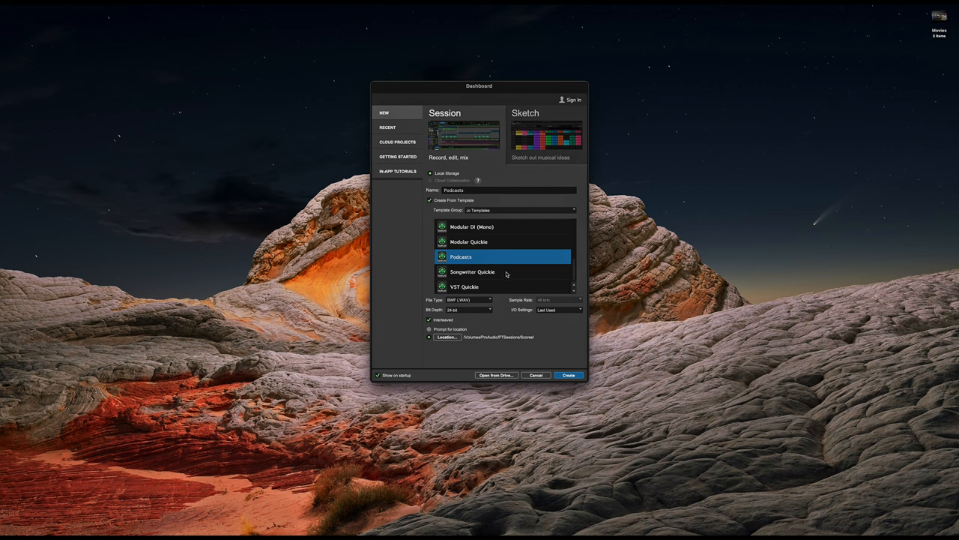
pyautogui.moveTo(503, 272)
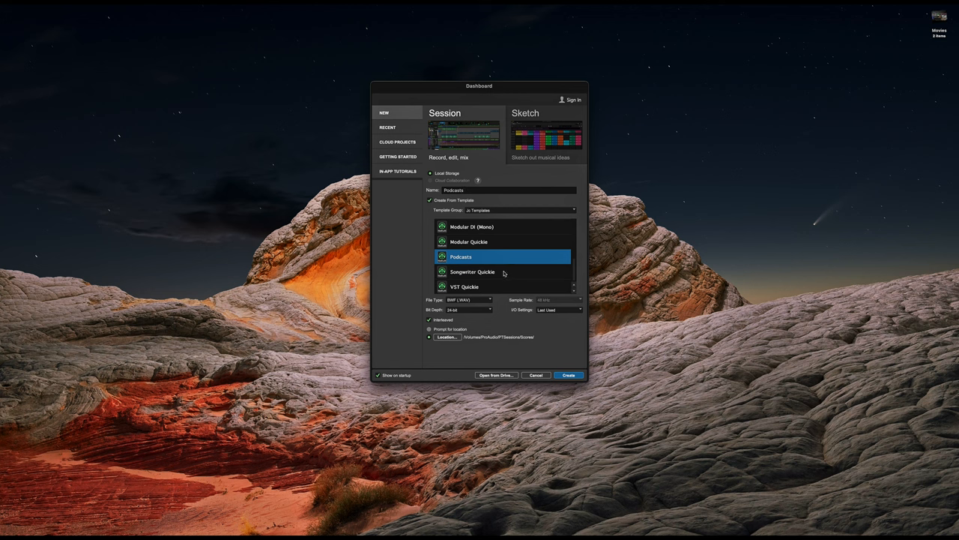
pyautogui.moveTo(500, 275)
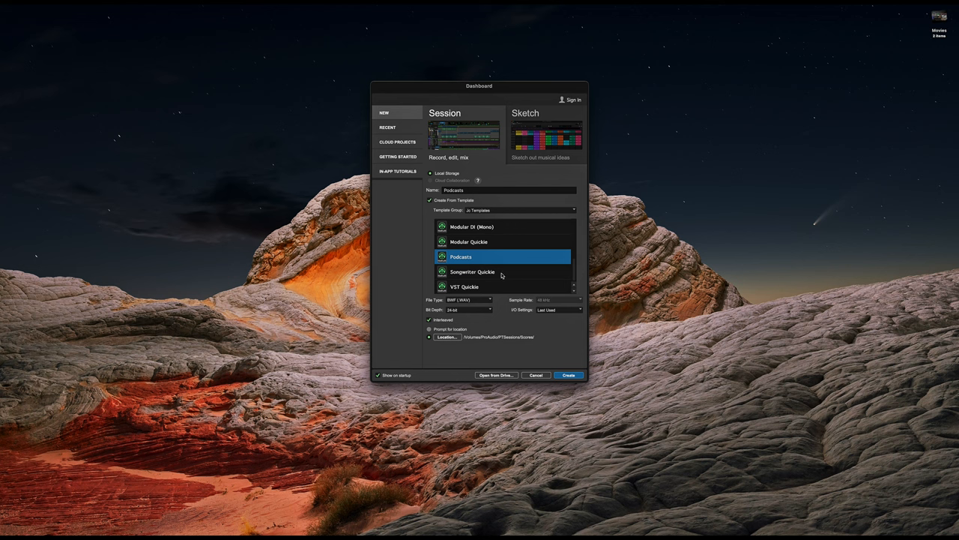
pyautogui.click(482, 272)
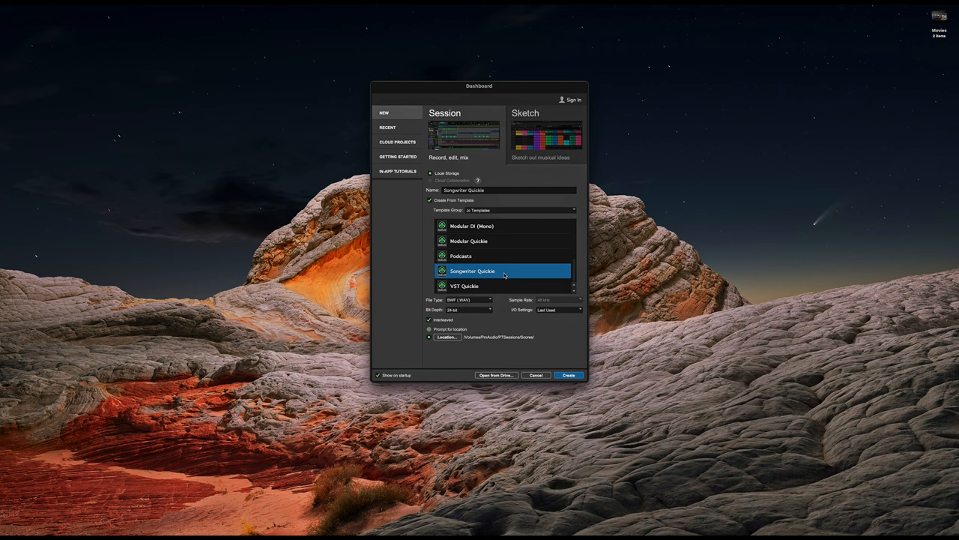
# - Try VST Quickie, then settle back on the Songwriter Quickie template
pyautogui.click(464, 285)
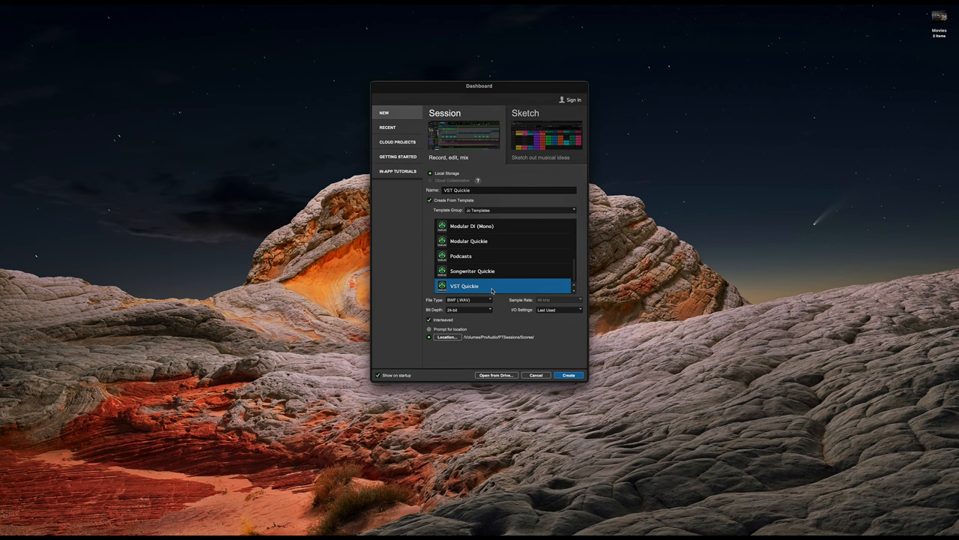
pyautogui.click(474, 271)
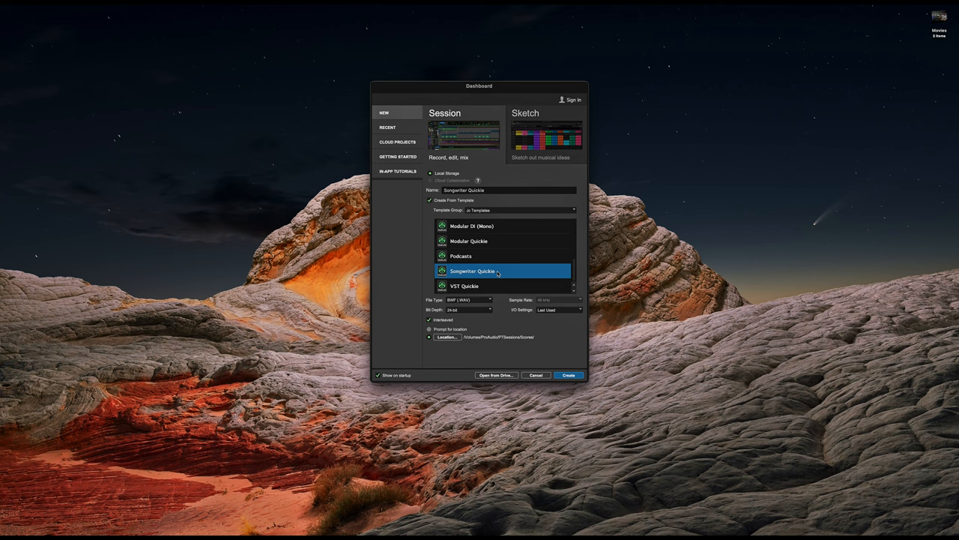
pyautogui.click(509, 189)
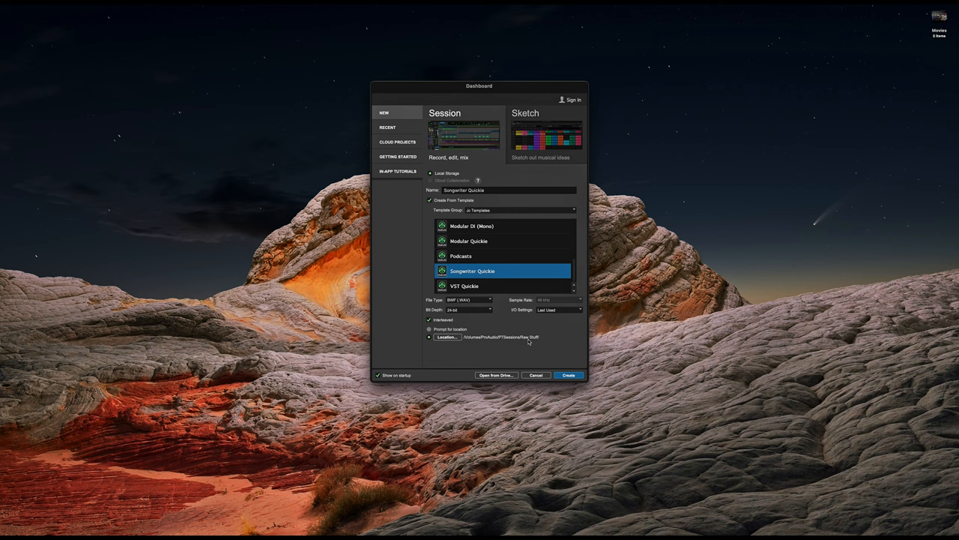
# - Name the session '2024-08-05 - Song Idea' and create it from the Songwriter Quickie template
pyautogui.click(502, 189)
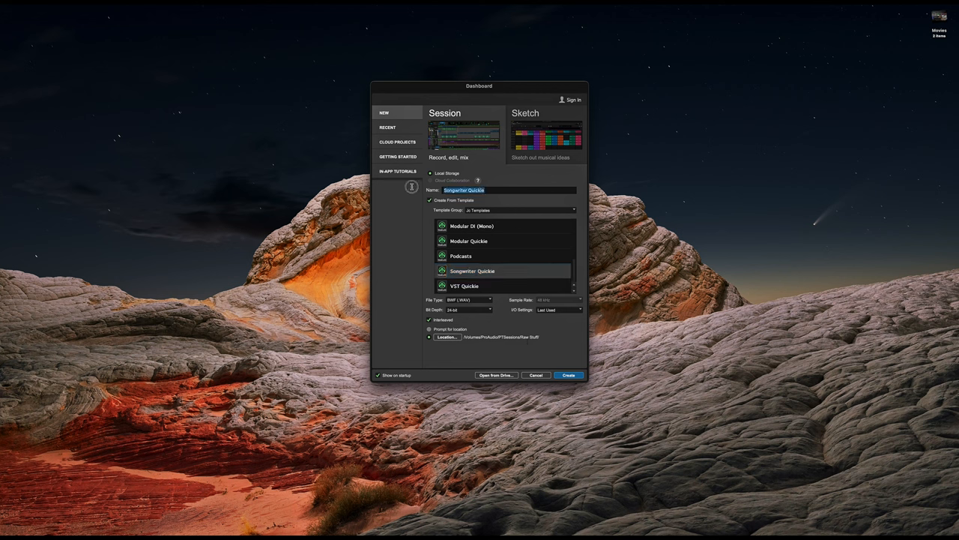
pyautogui.write('2024')
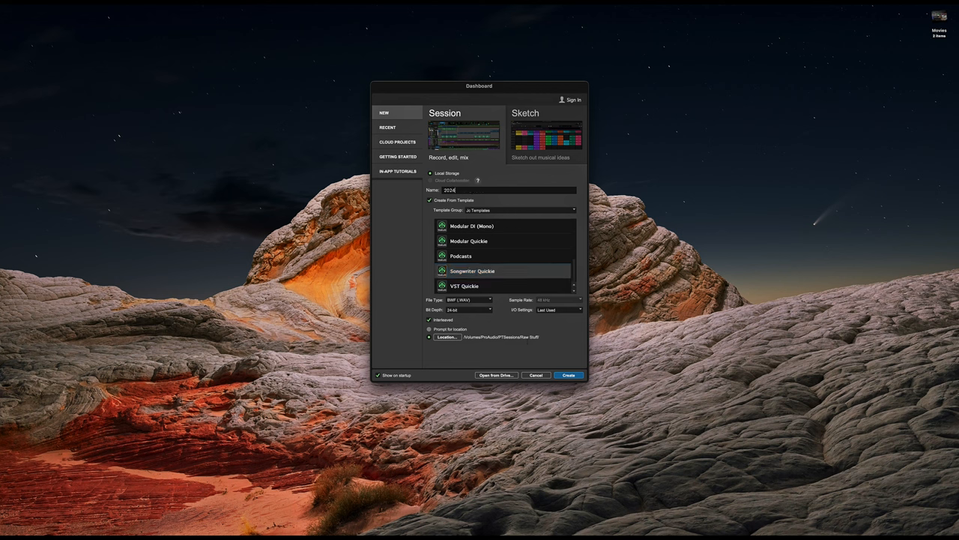
pyautogui.write('2024-08-06 - Song Idea')
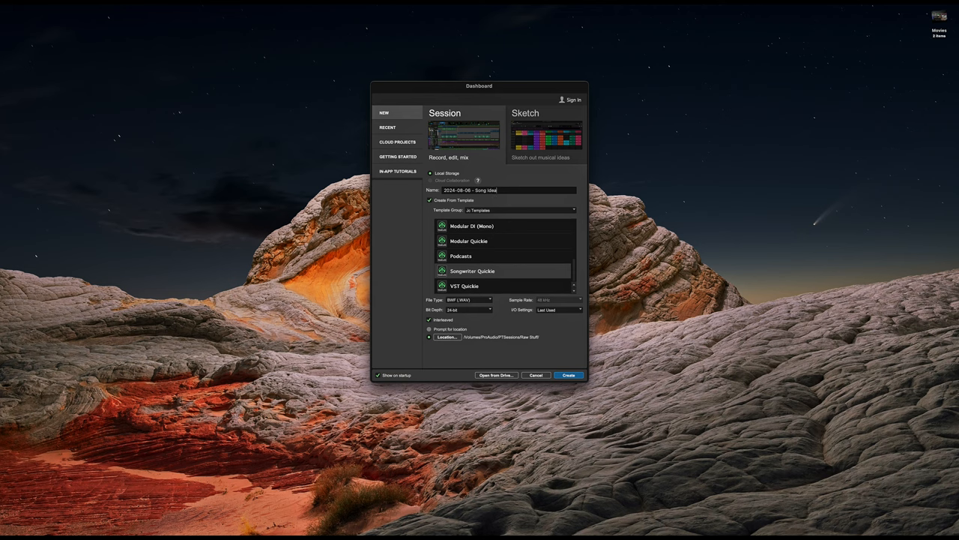
pyautogui.click(568, 375)
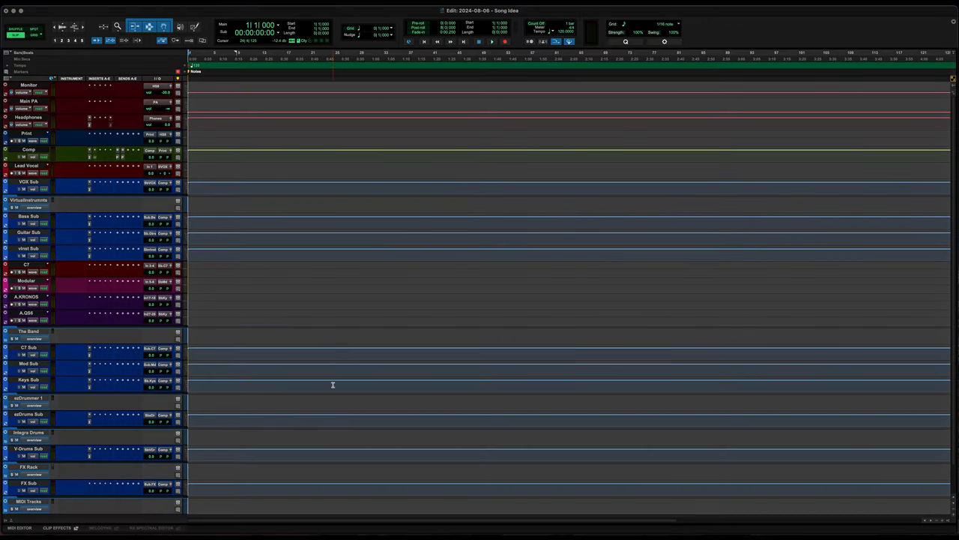
# - Scroll the File > Open Recent list toward the Happiness (Demo) session
pyautogui.scroll(-3)
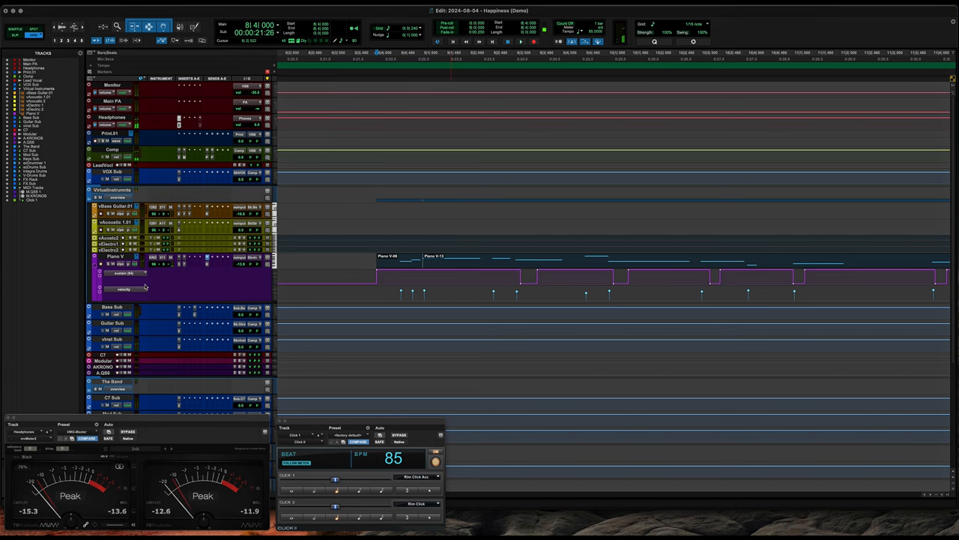
pyautogui.click(123, 288)
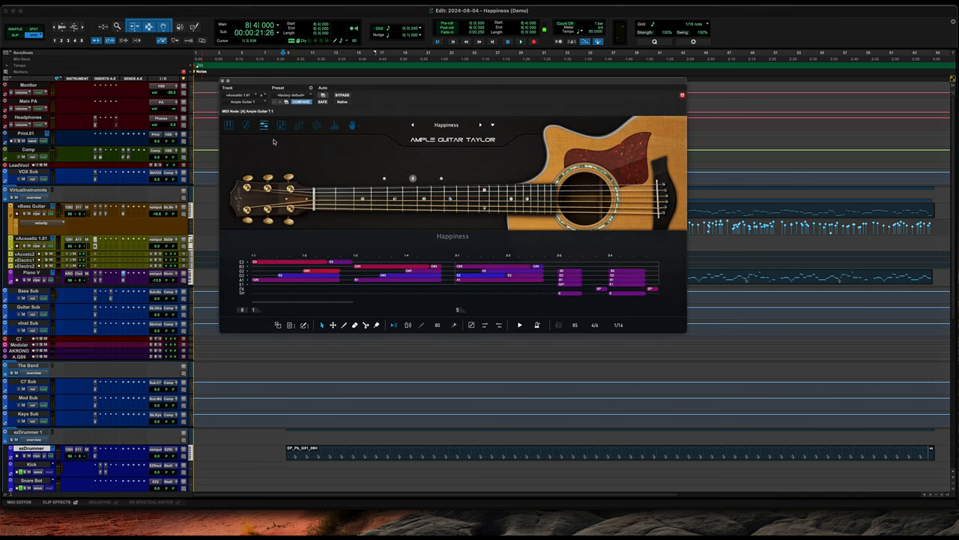
pyautogui.moveTo(264, 126)
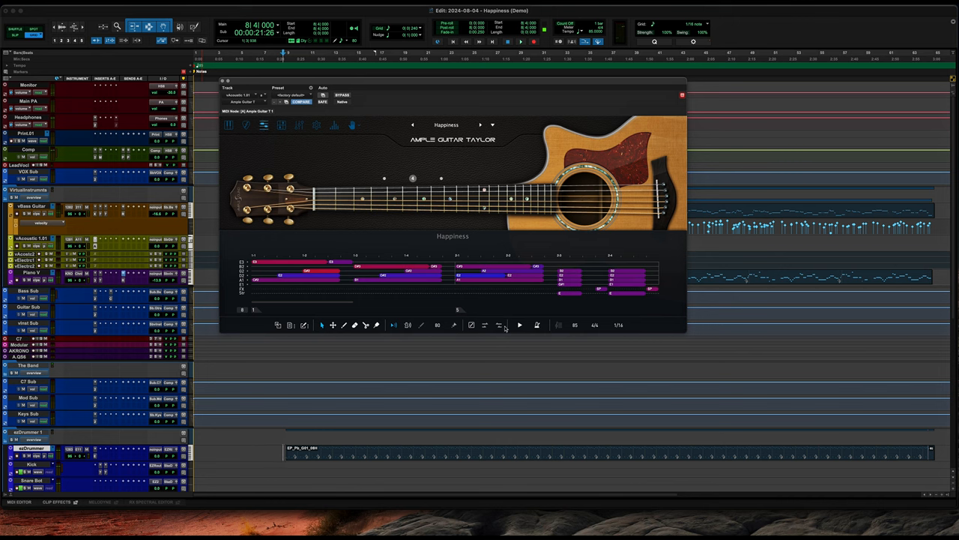
# - Select the final notes of the Happiness pattern in Ample Guitar Taylor's pattern editor
pyautogui.click(519, 326)
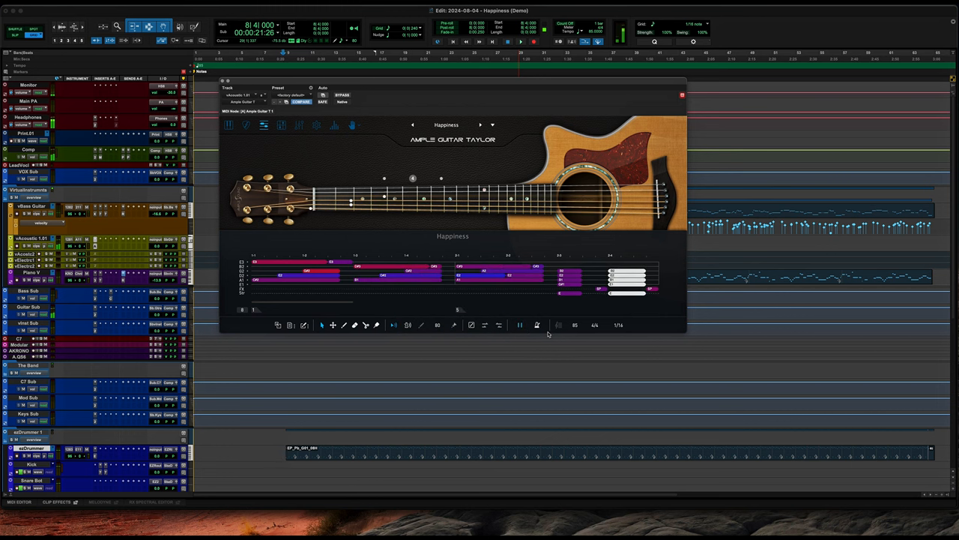
pyautogui.click(520, 326)
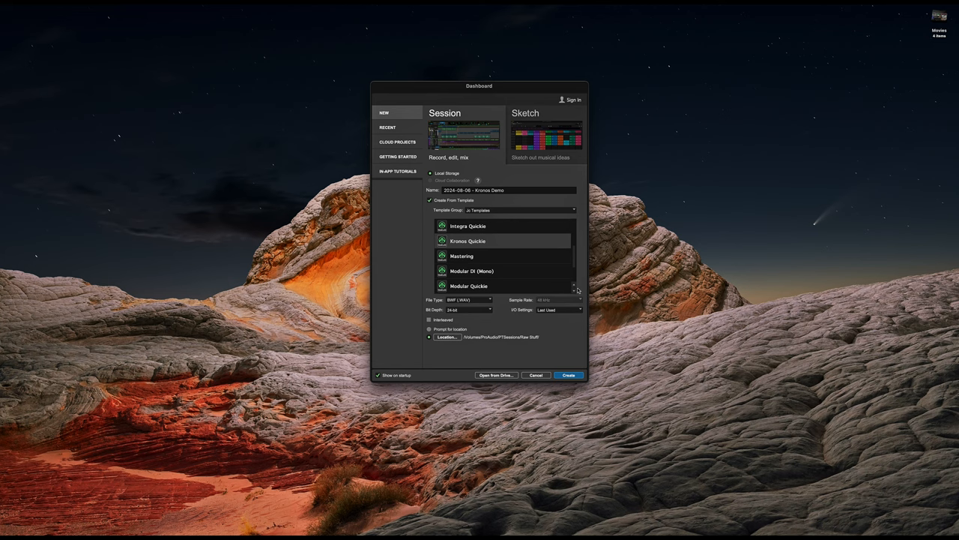
# - Create the Kronos Quickie session from the Dashboard with its dated name
pyautogui.click(570, 374)
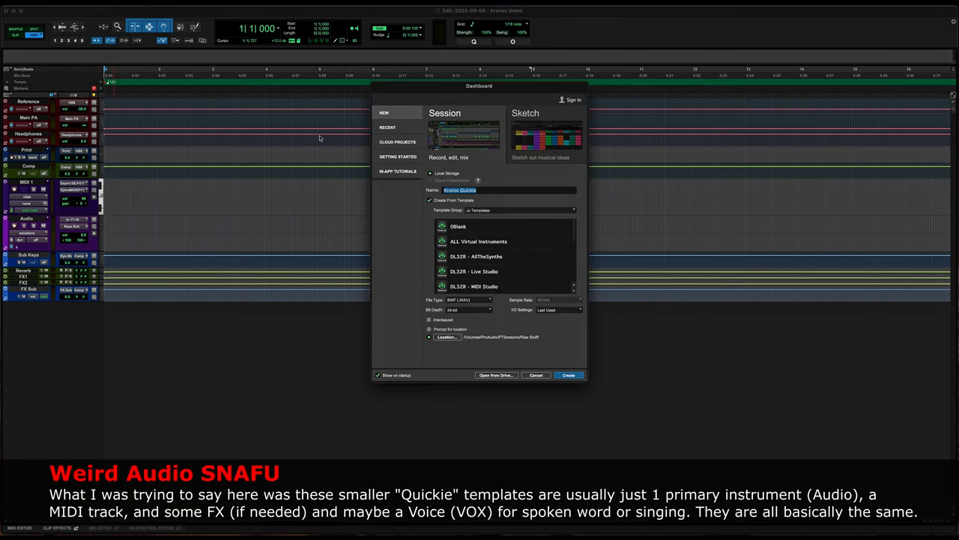
# - Choose Modular Quickie, give the session a 2024- dated name, and create it
pyautogui.scroll(-3)
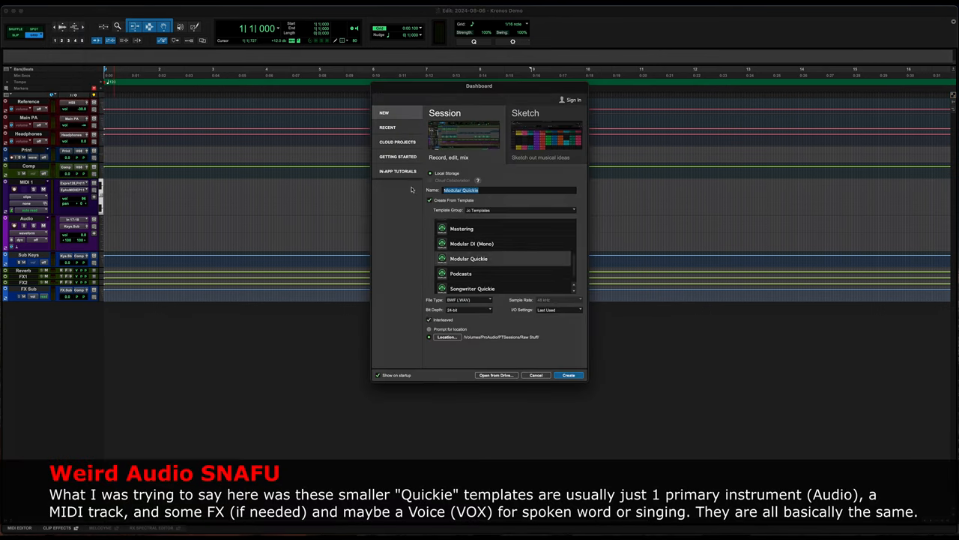
pyautogui.write('2024-08-06 -')
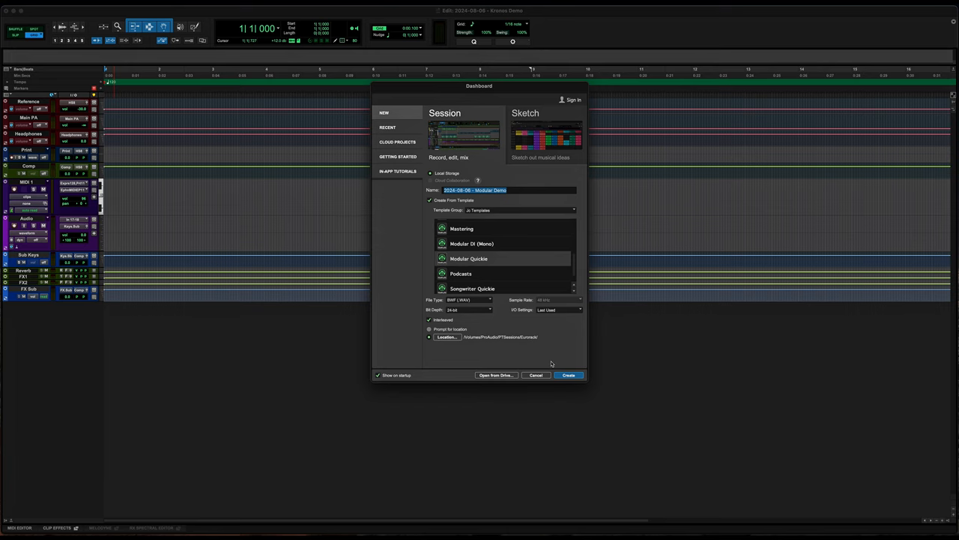
pyautogui.click(564, 375)
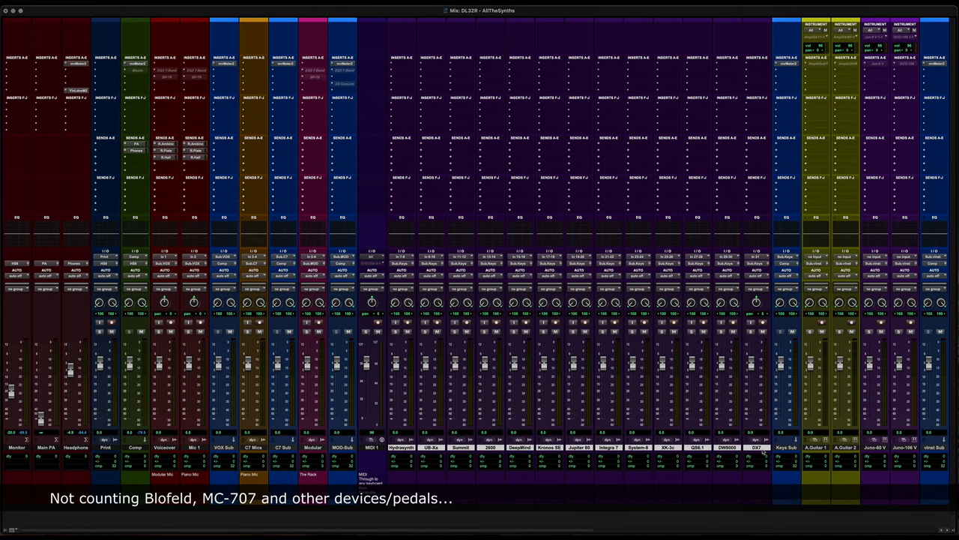
pyautogui.hscroll(3)
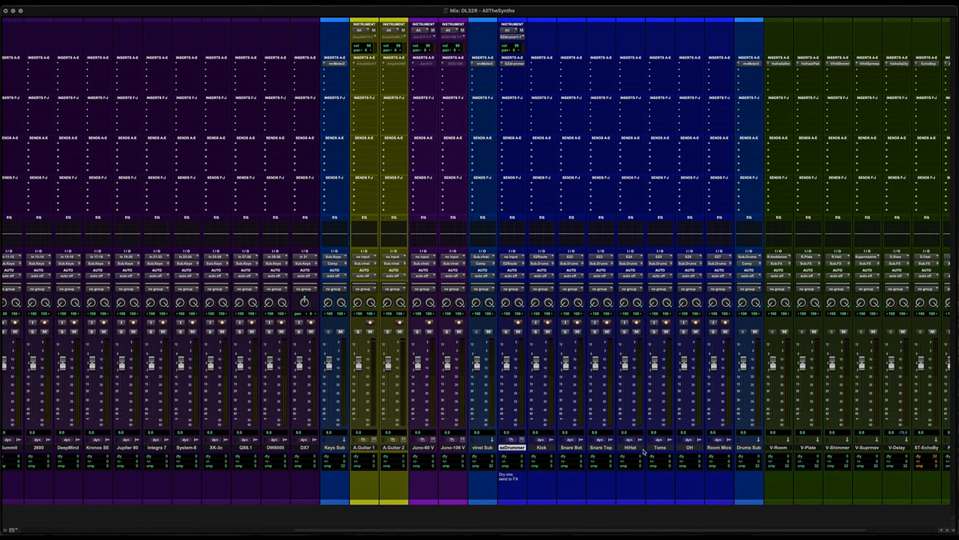
pyautogui.hscroll(3)
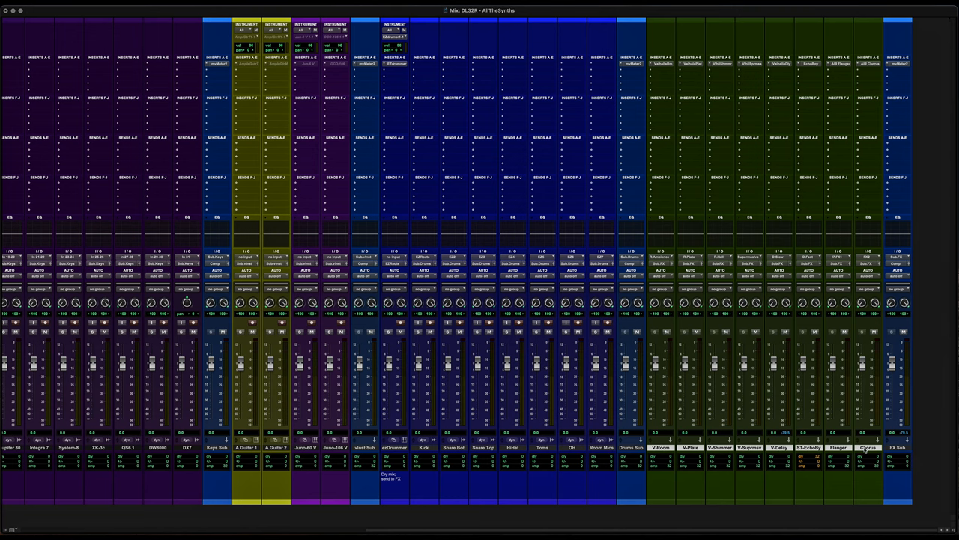
pyautogui.hscroll(-3)
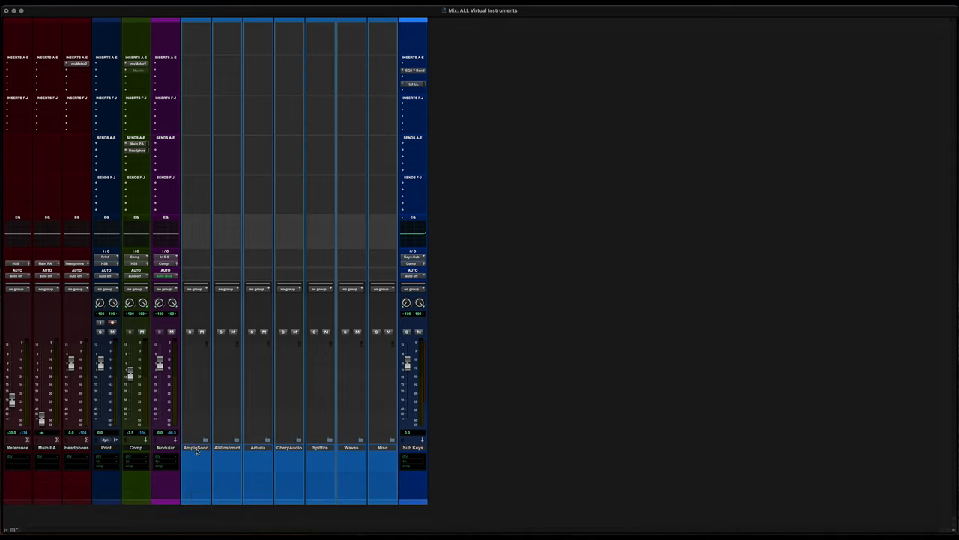
pyautogui.moveTo(197, 447)
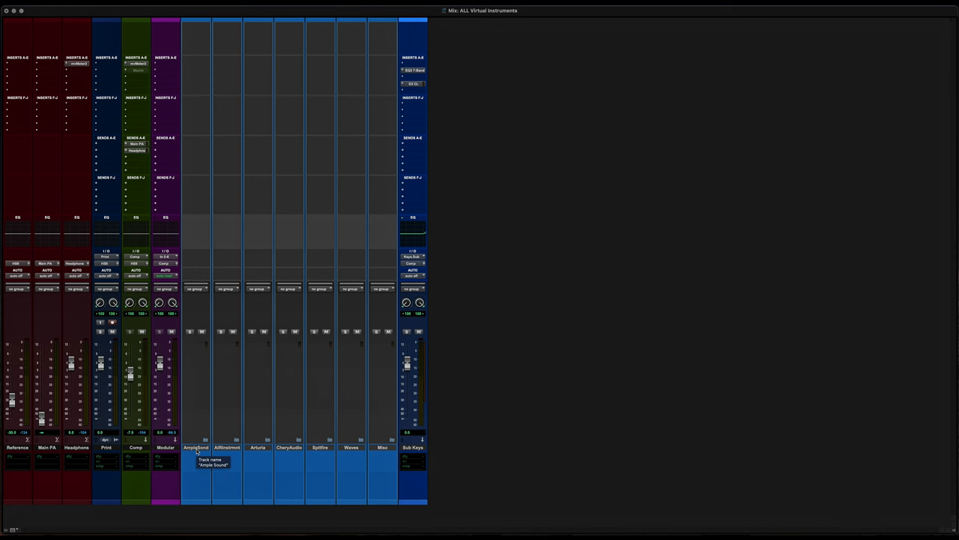
# - Expand the Ample Sound folder track in the ALL Virtual Instruments mixer
pyautogui.click(193, 438)
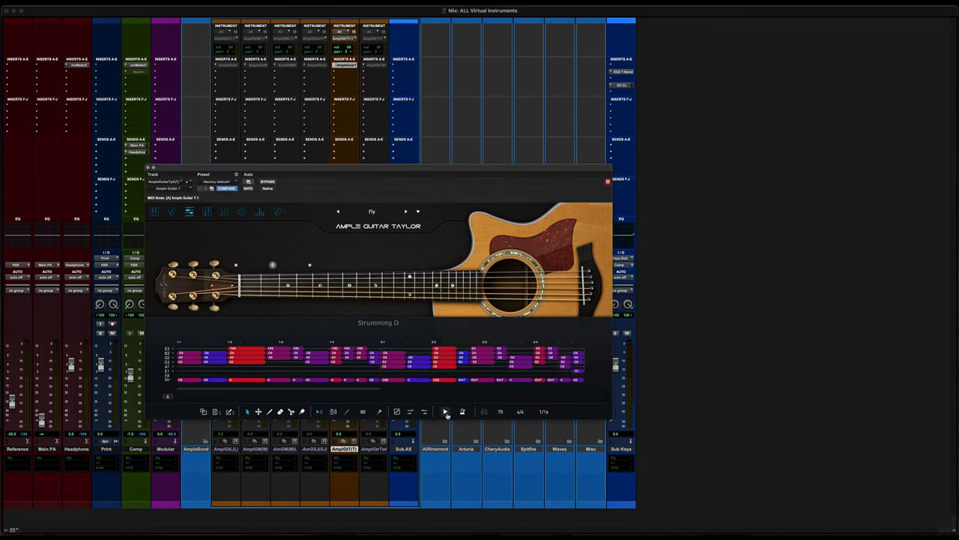
# - Close Ample Guitar Taylor and expand the AIR Instruments folder, bringing up Xpand!2
pyautogui.click(445, 411)
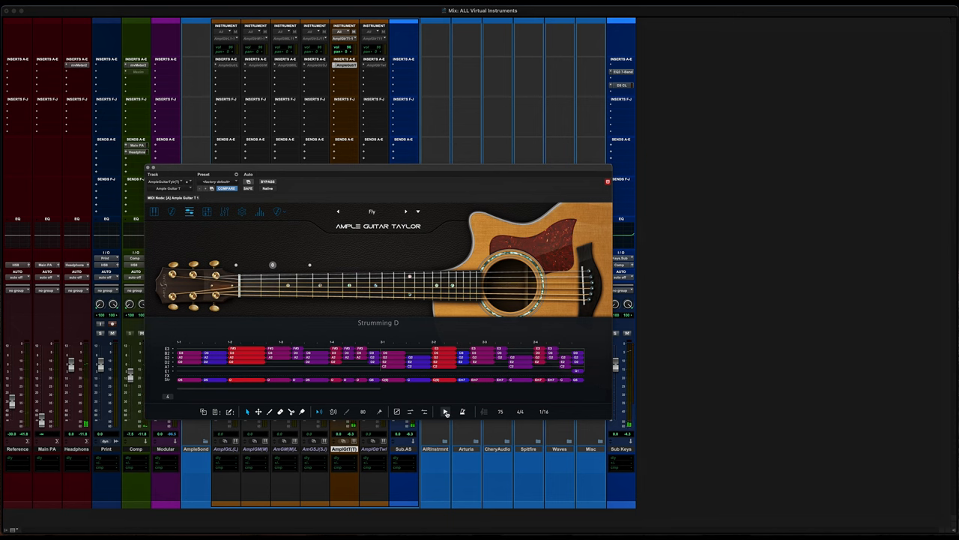
pyautogui.click(607, 180)
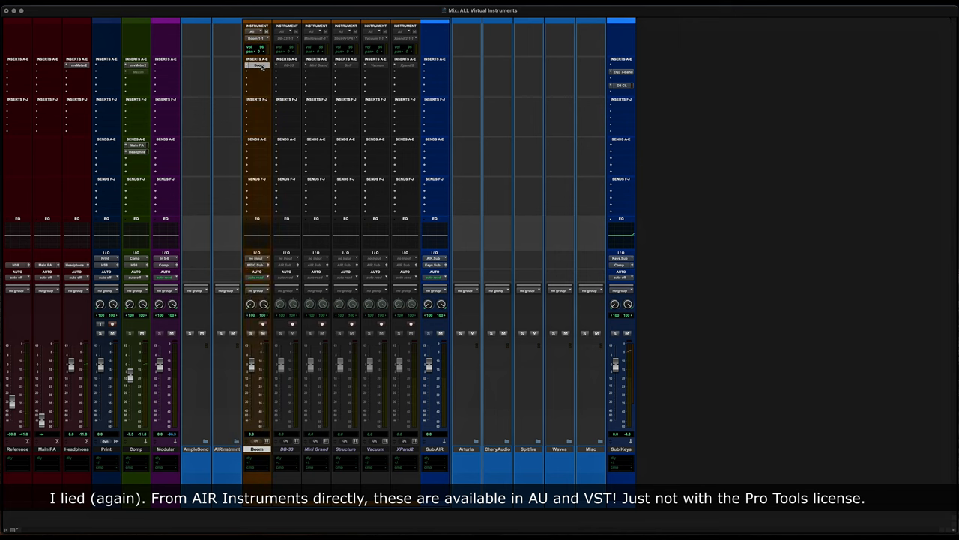
pyautogui.click(260, 63)
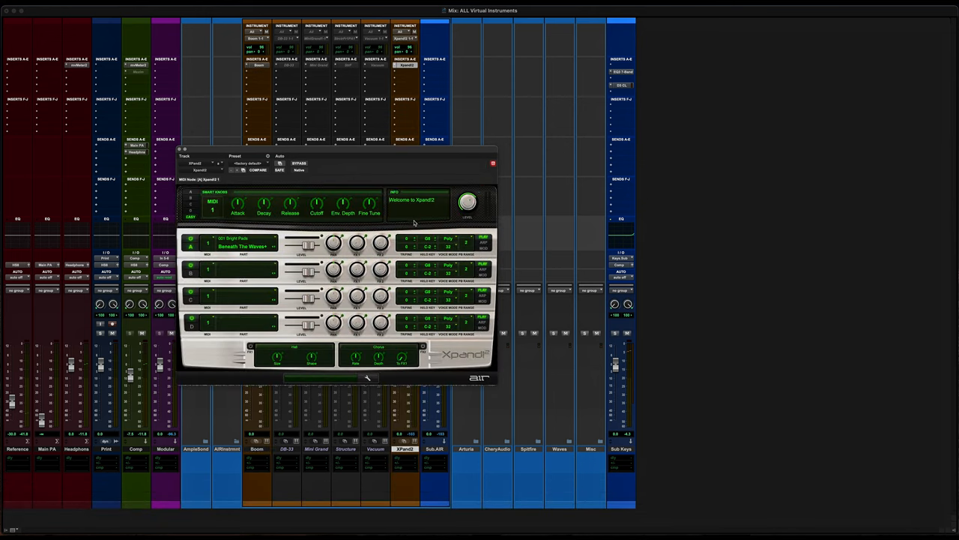
pyautogui.moveTo(382, 219)
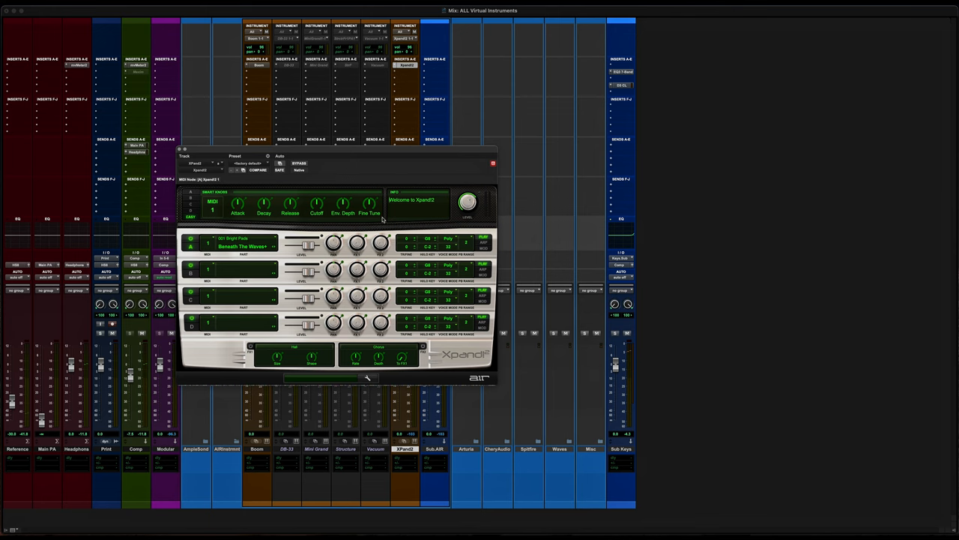
pyautogui.moveTo(378, 153)
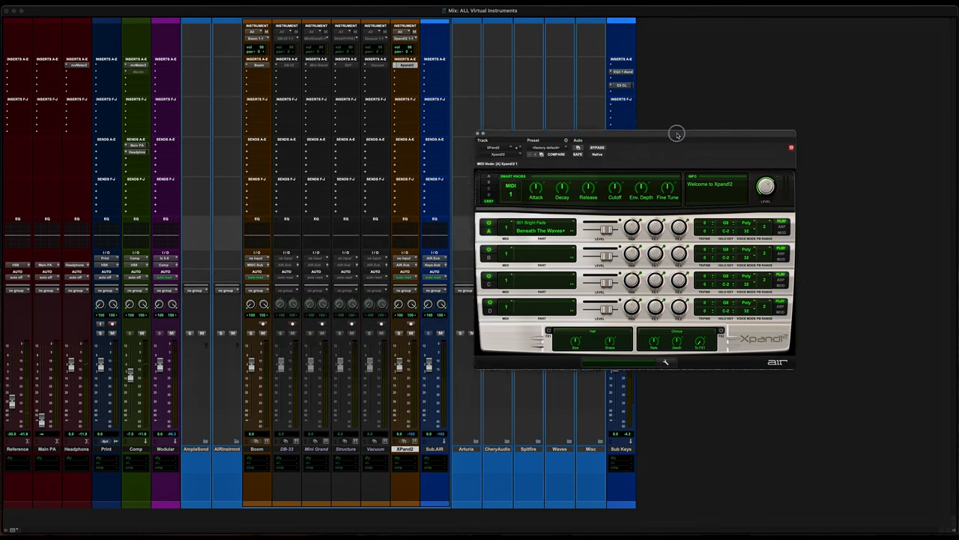
# - Drag the Xpand!2 instrument window aside so the mixer tracks show
pyautogui.moveTo(677, 134); pyautogui.dragTo(705, 126)
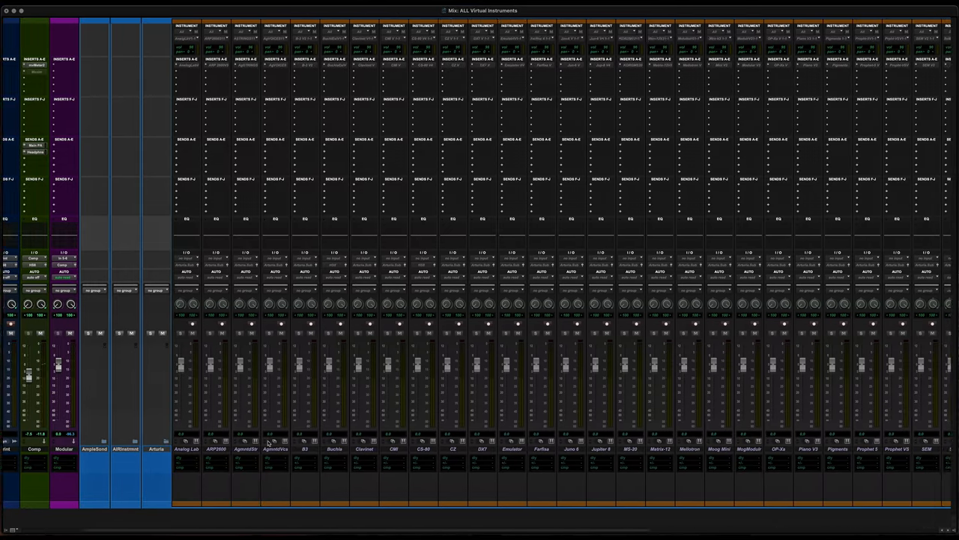
# - Scroll the mixer right and bring up the next track's synth insert (CS-80 V / SQ80 V)
pyautogui.hscroll(3)
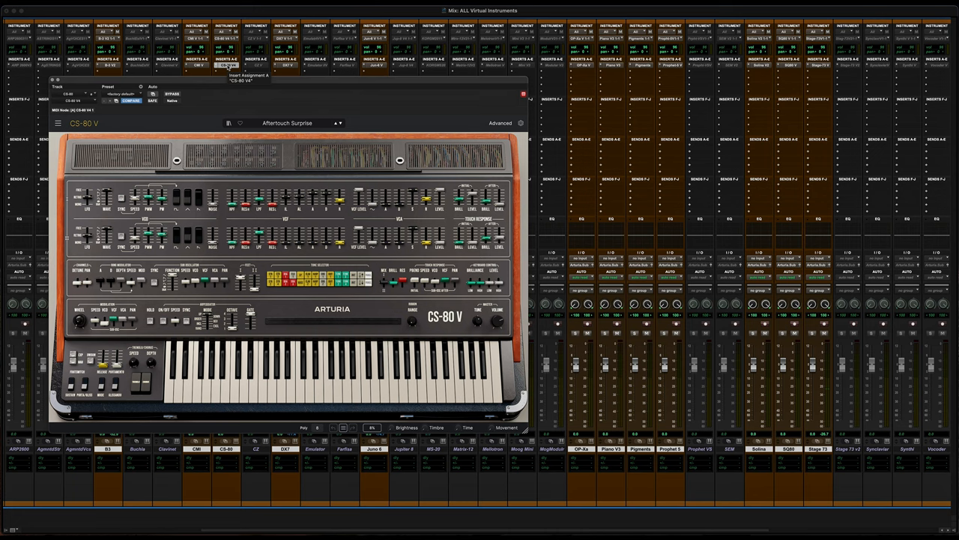
pyautogui.click(276, 68)
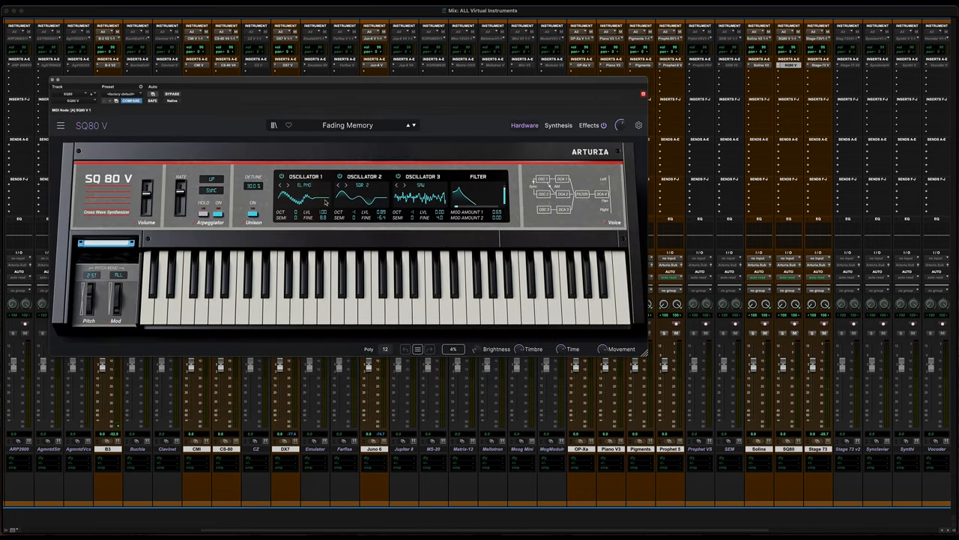
pyautogui.moveTo(953, 93)
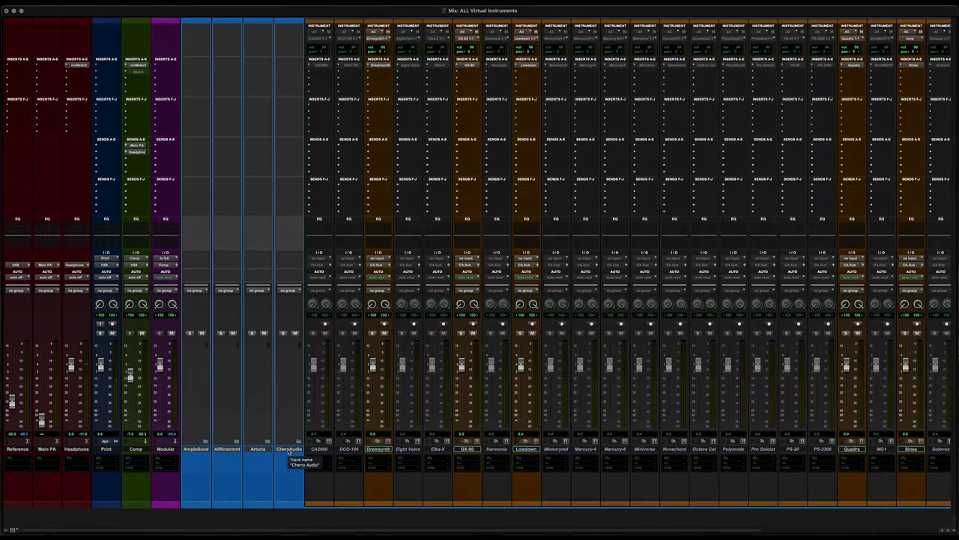
# - Check the GX-80 and Cherry Audio bass pedal synths from their inserts, then close the window
pyautogui.hscroll(3)
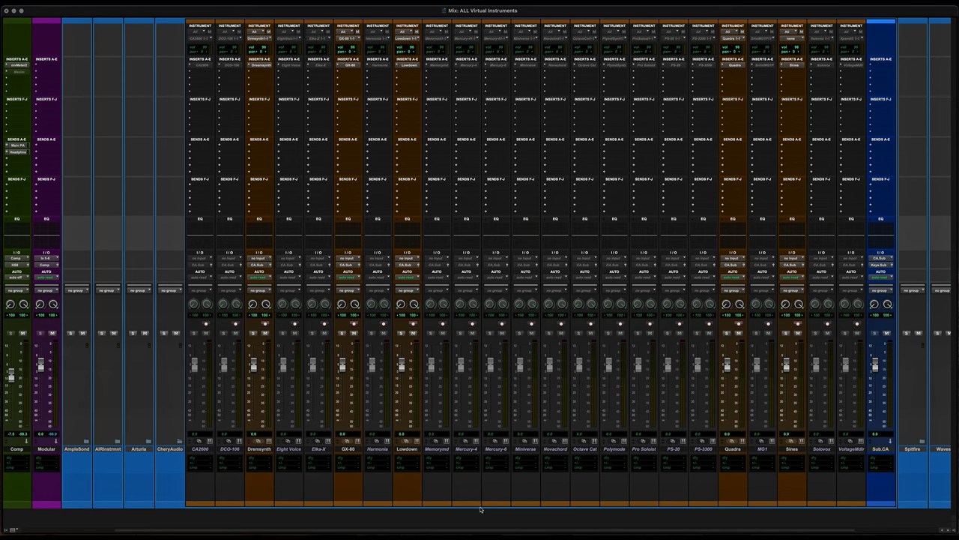
pyautogui.click(348, 59)
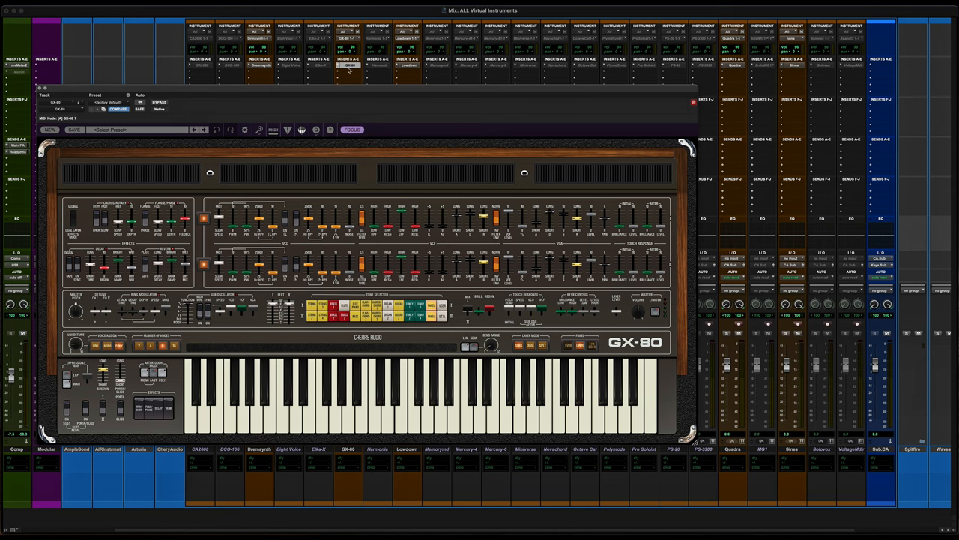
pyautogui.click(405, 67)
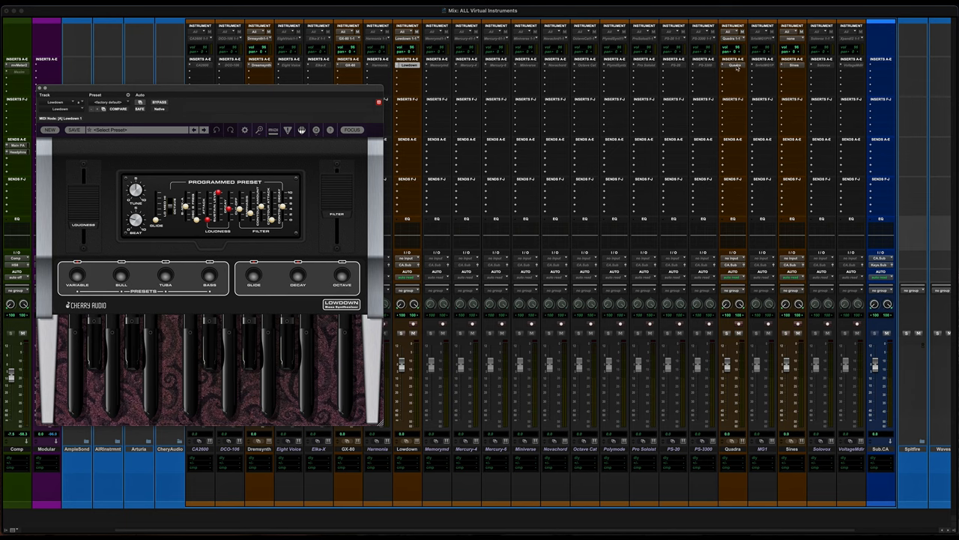
pyautogui.click(735, 72)
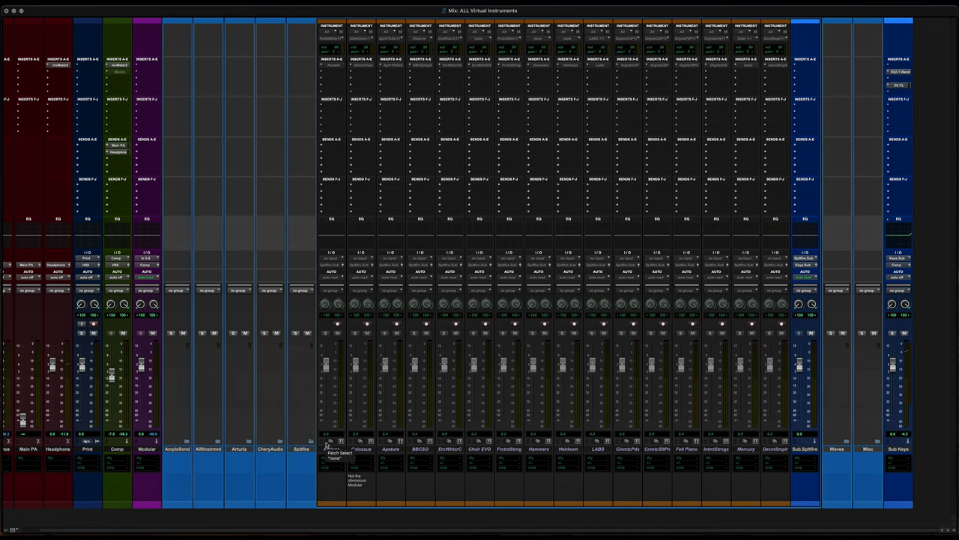
# - Bring up the Kontakt Player listing the Spitfire and Soft Nylon Guitar libraries
pyautogui.click(333, 448)
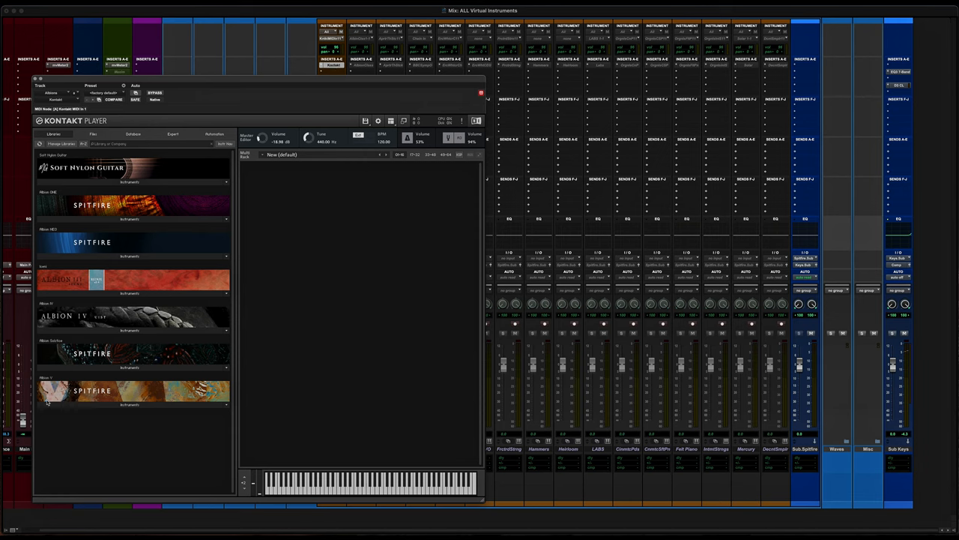
pyautogui.moveTo(45, 166)
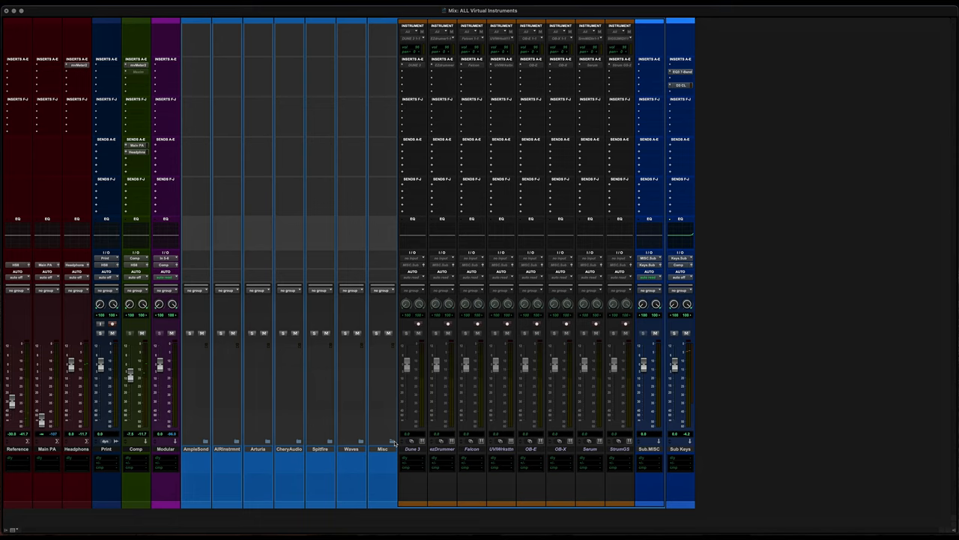
# - Bring up UVI Falcon showing the DSX program and Digital Synsations soundbanks
pyautogui.doubleClick(446, 449)
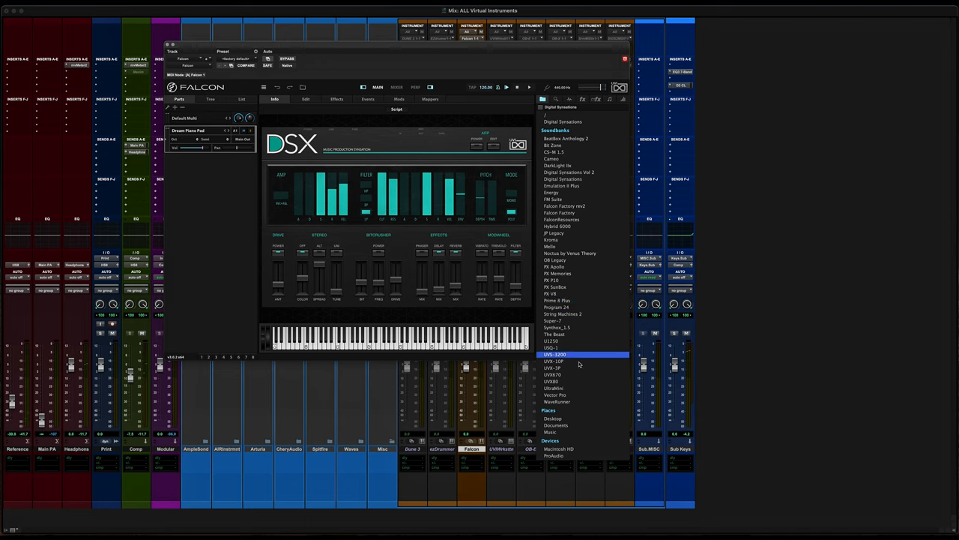
# - Browse Falcon's libraries and expand the Saturn-8 Animated Arp preset folders
pyautogui.click(558, 327)
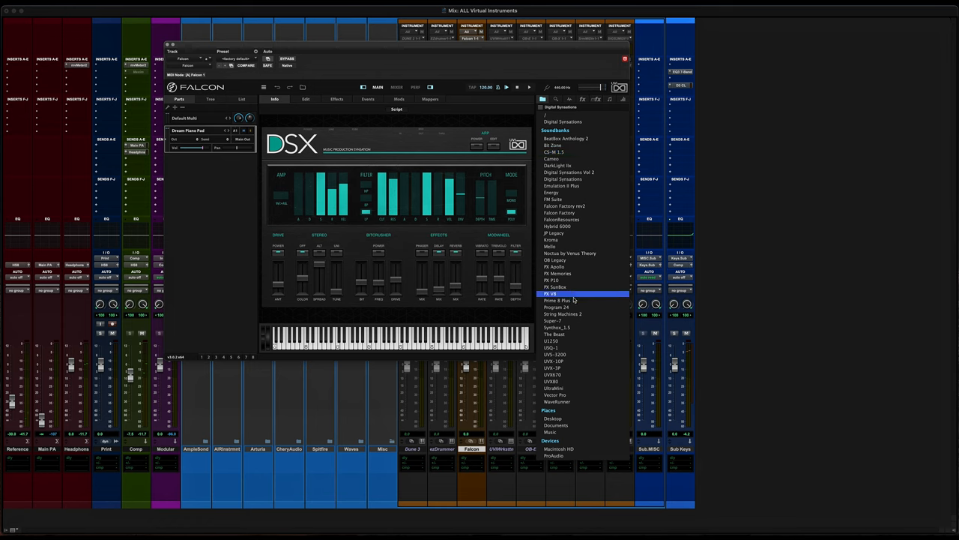
pyautogui.moveTo(573, 294)
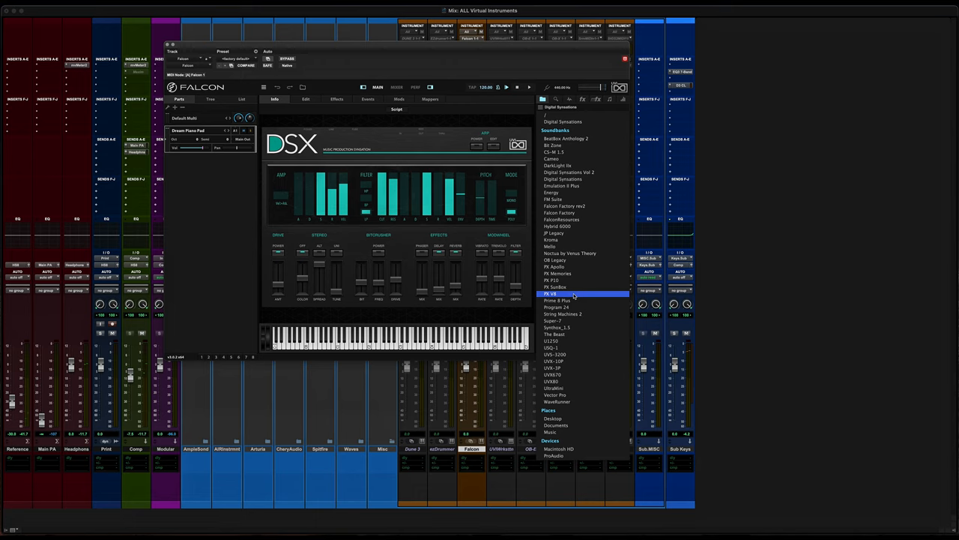
pyautogui.moveTo(554, 234)
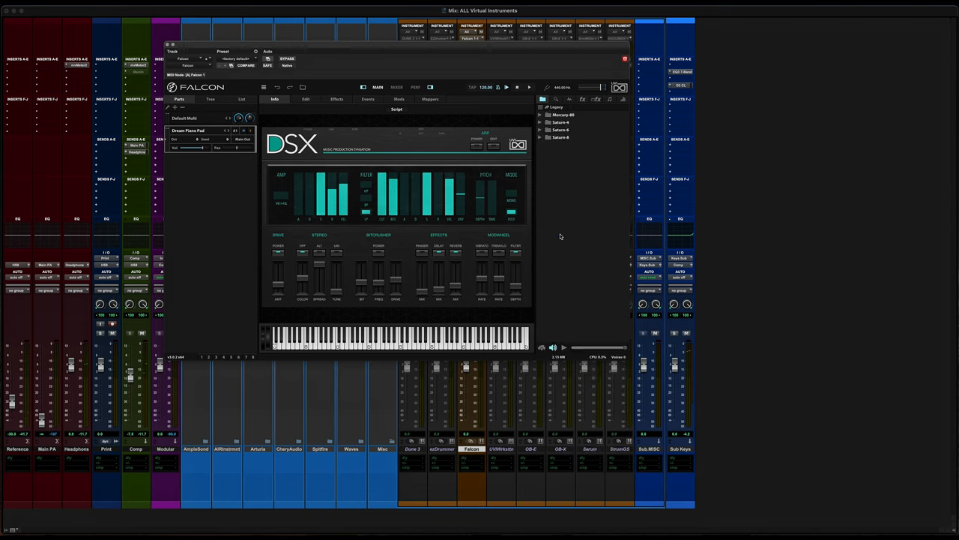
pyautogui.click(539, 114)
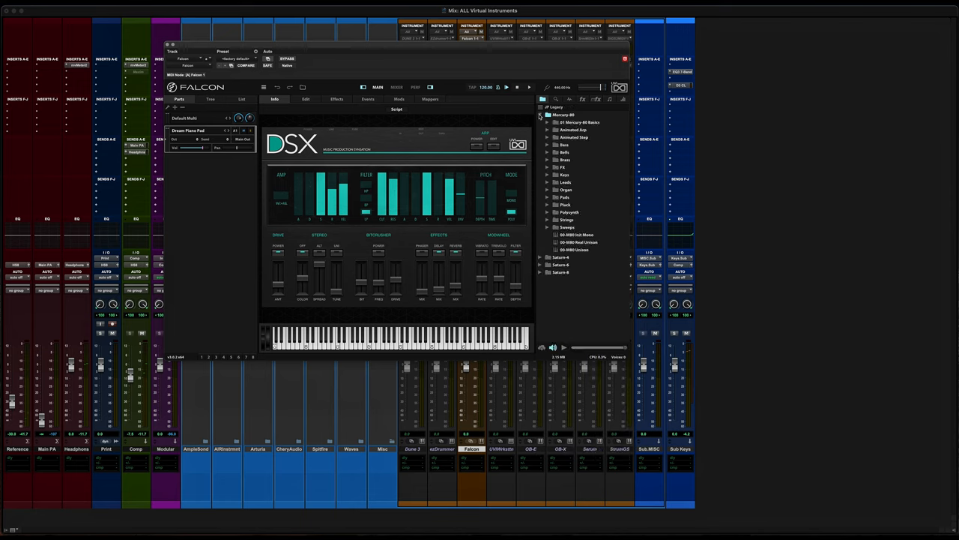
pyautogui.click(539, 114)
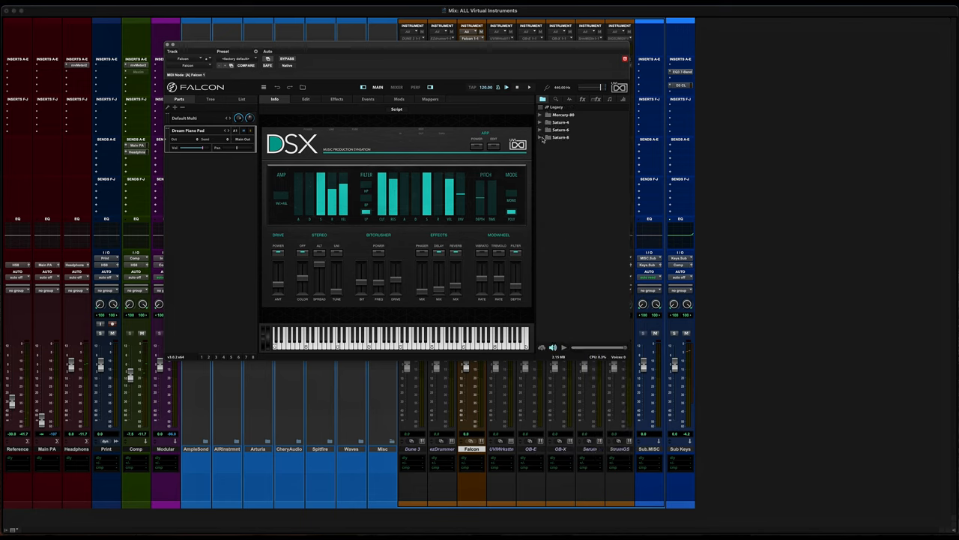
pyautogui.click(541, 138)
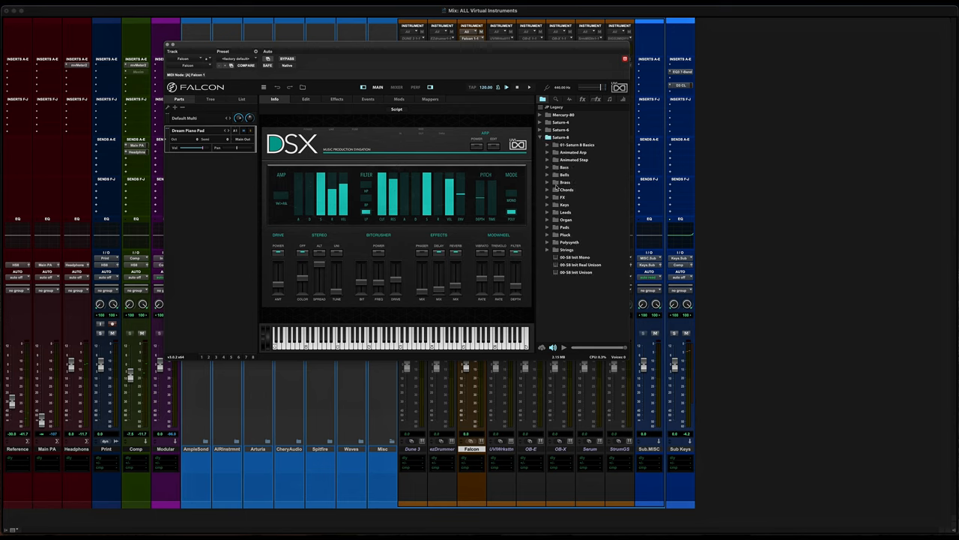
pyautogui.moveTo(551, 159)
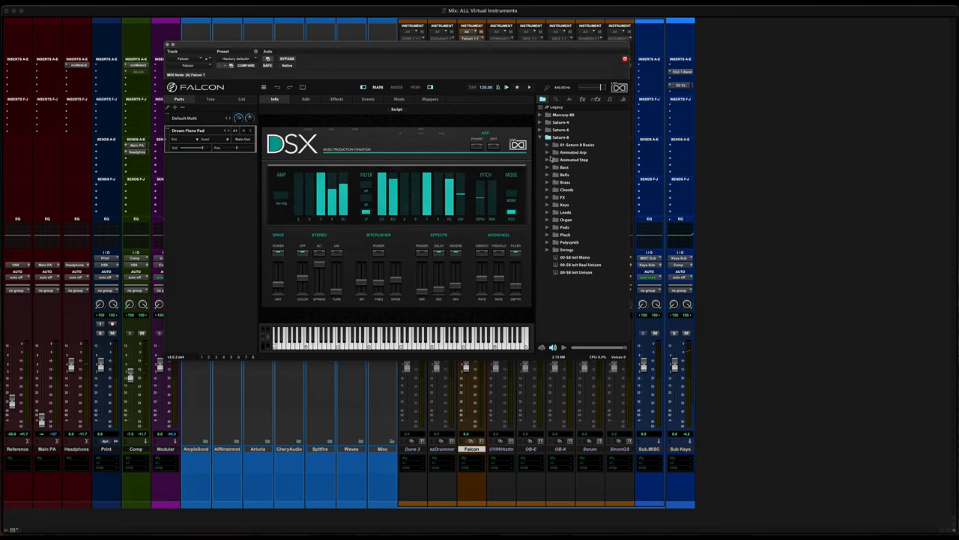
pyautogui.click(579, 159)
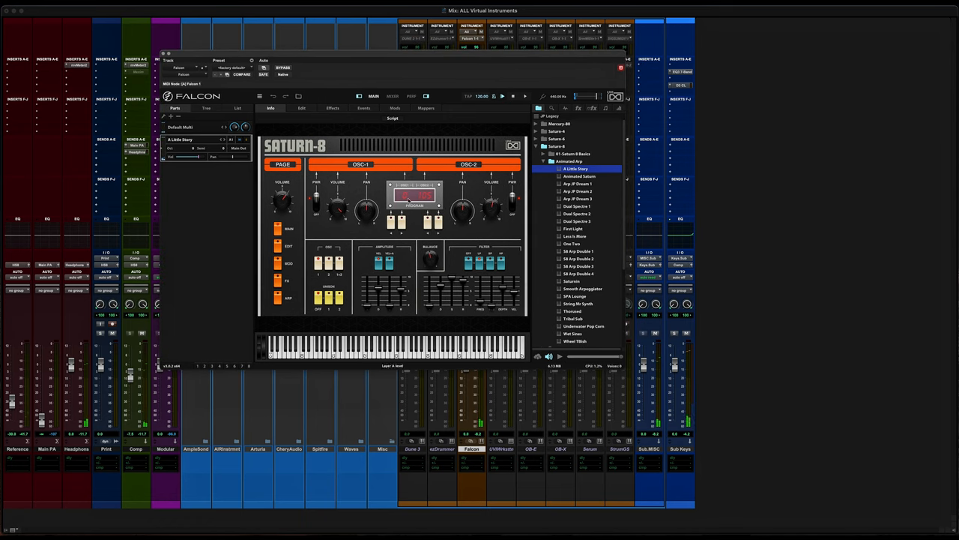
# - Load an Animated Step preset, then switch Falcon to a Saturn-4 program
pyautogui.click(538, 132)
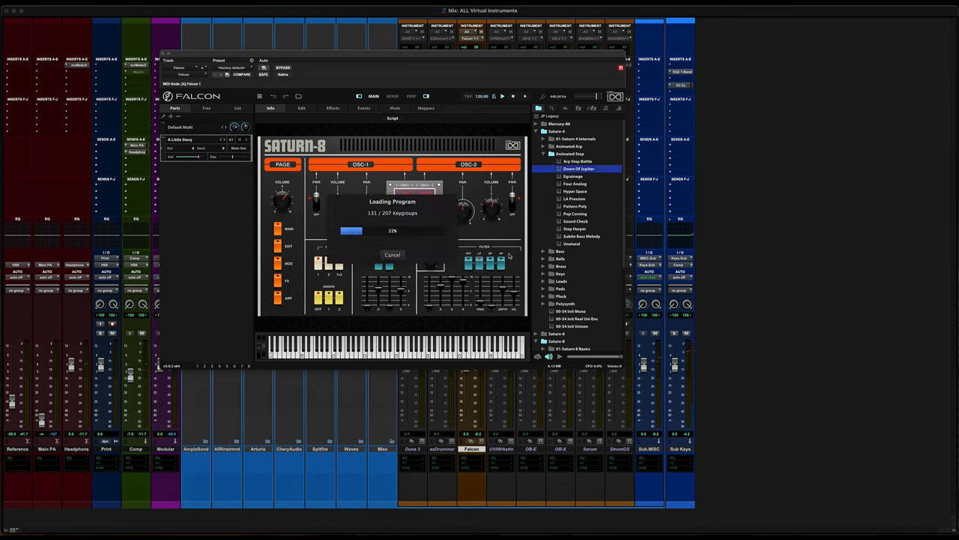
pyautogui.click(576, 168)
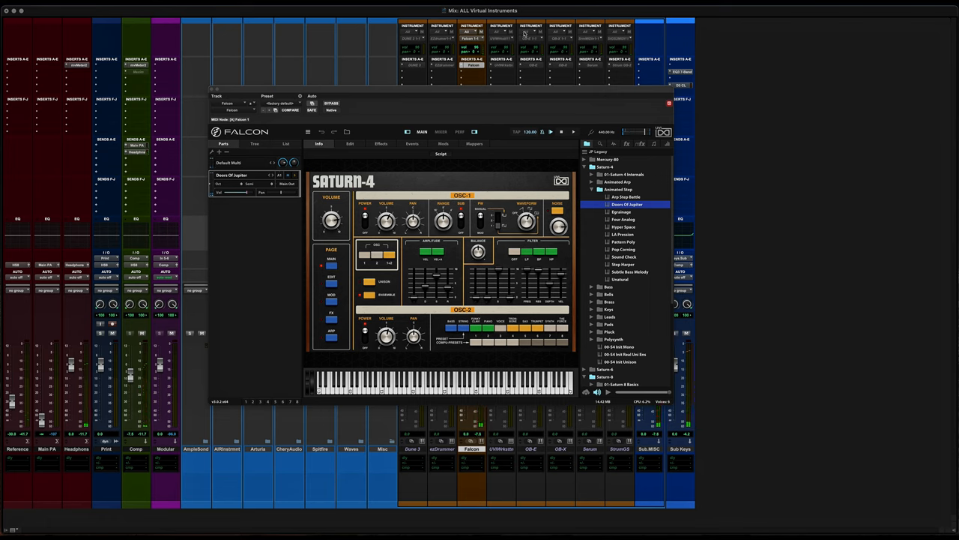
pyautogui.moveTo(180, 127)
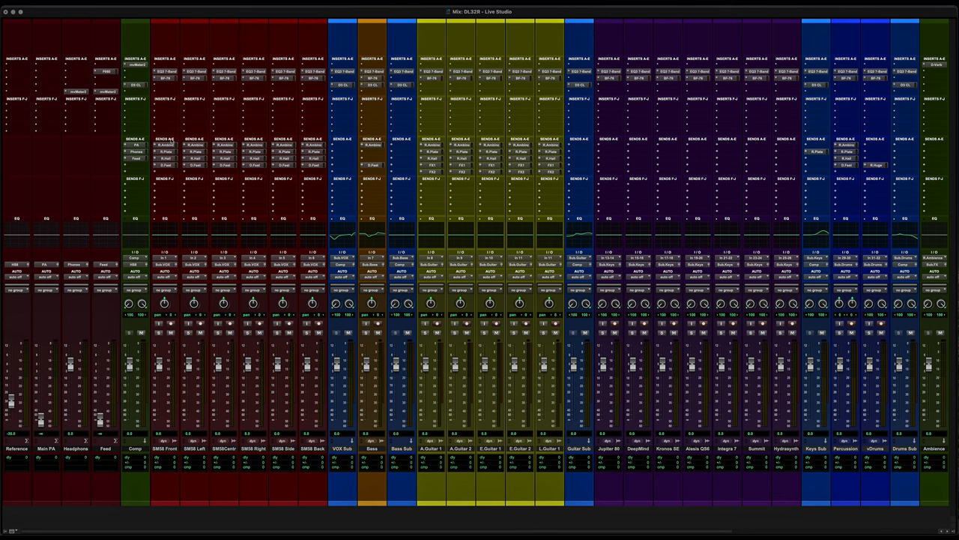
pyautogui.moveTo(228, 173)
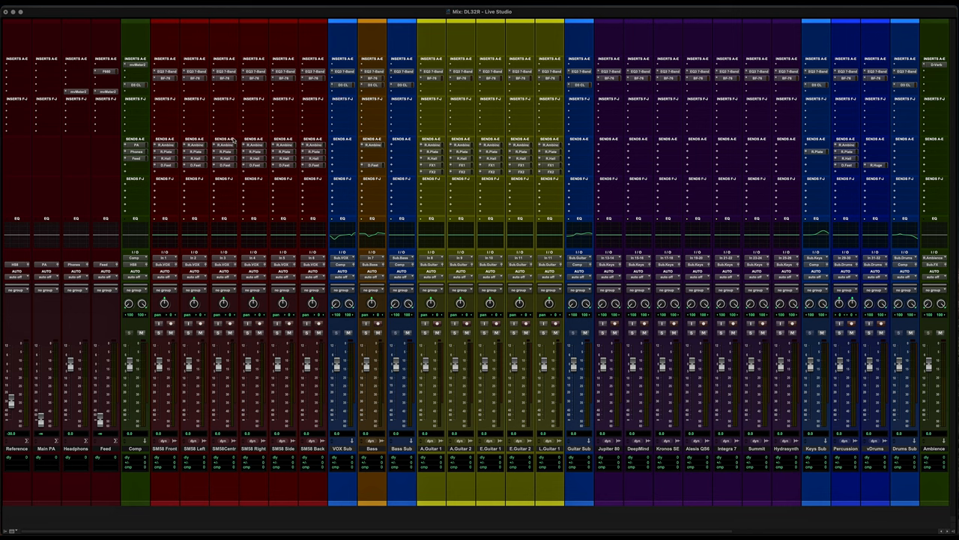
pyautogui.moveTo(170, 195)
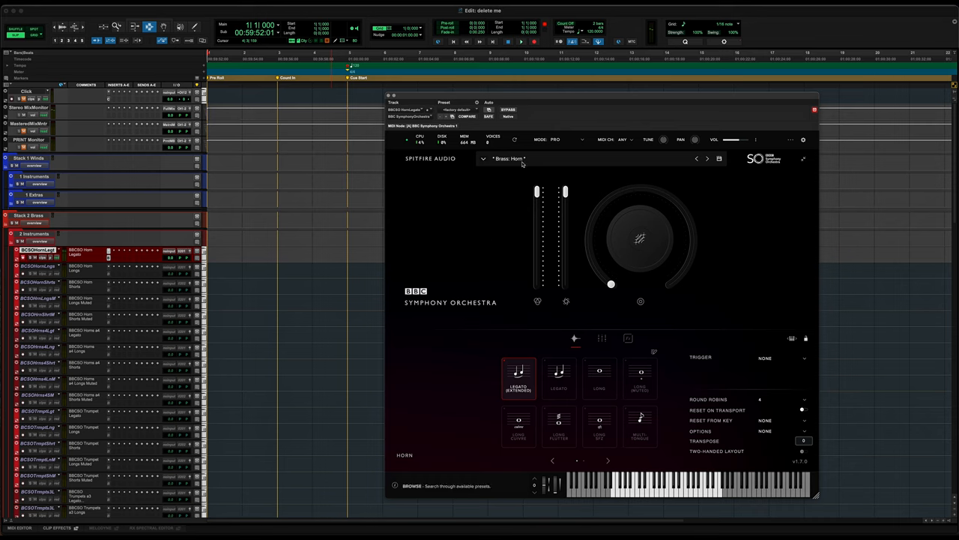
pyautogui.moveTo(641, 492)
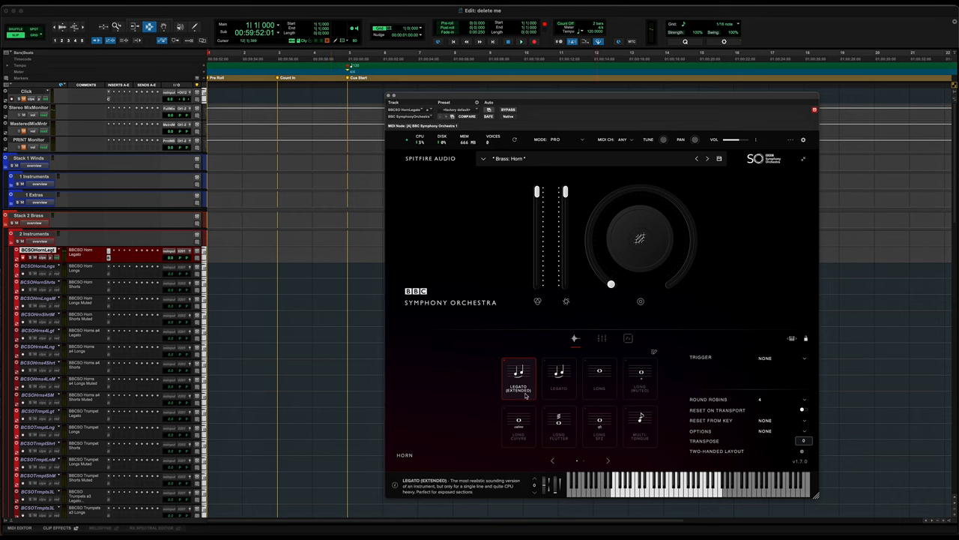
pyautogui.moveTo(525, 396)
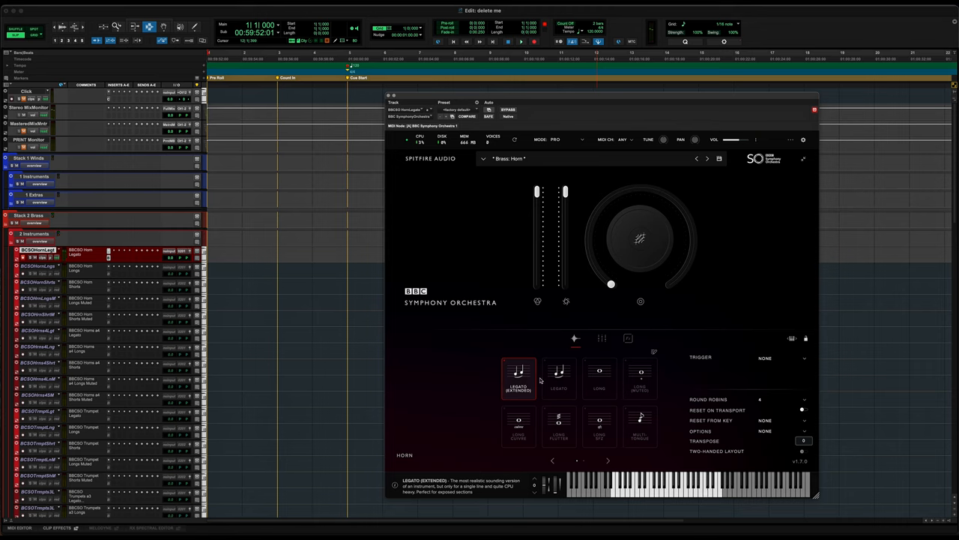
pyautogui.moveTo(558, 377)
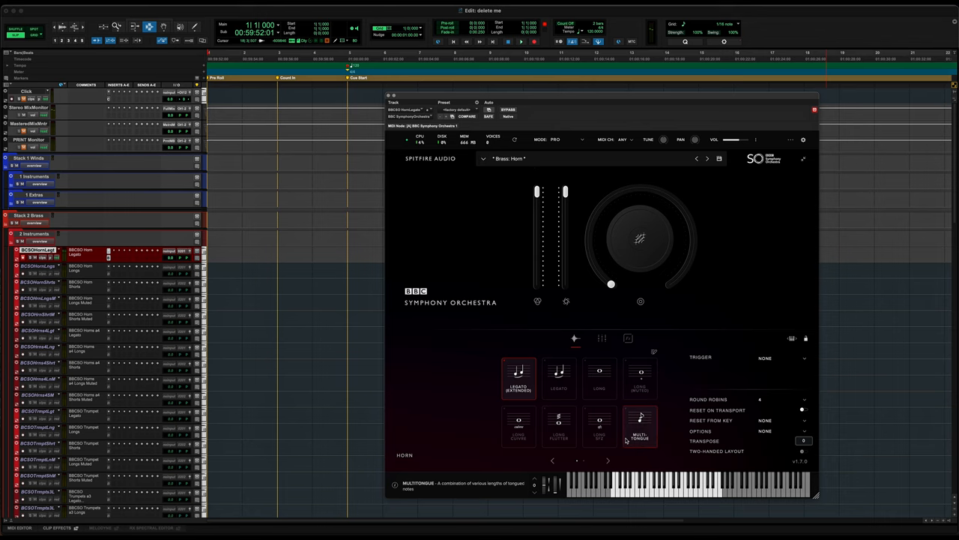
# - Audition the horn's Legato, Long Muted and Long articulations, leaving Long selected
pyautogui.click(559, 377)
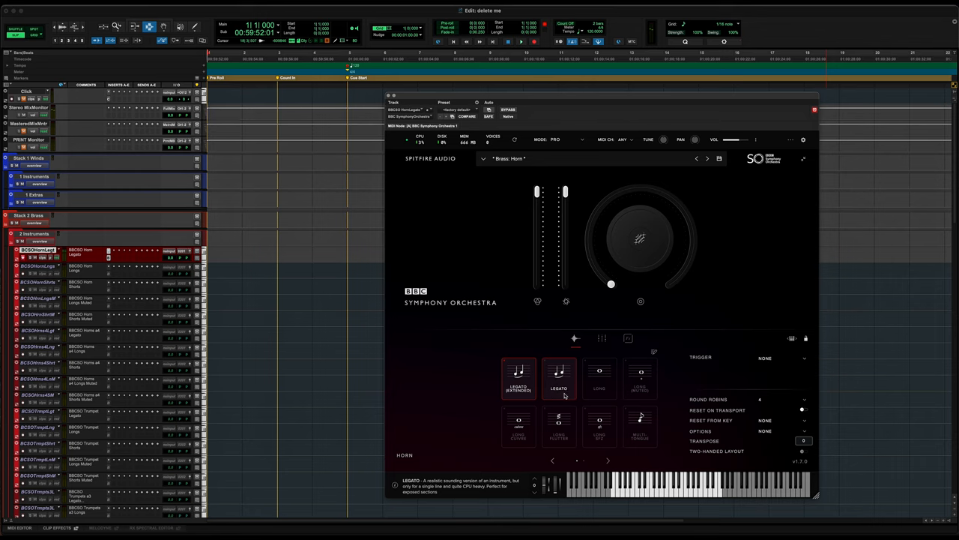
pyautogui.click(640, 378)
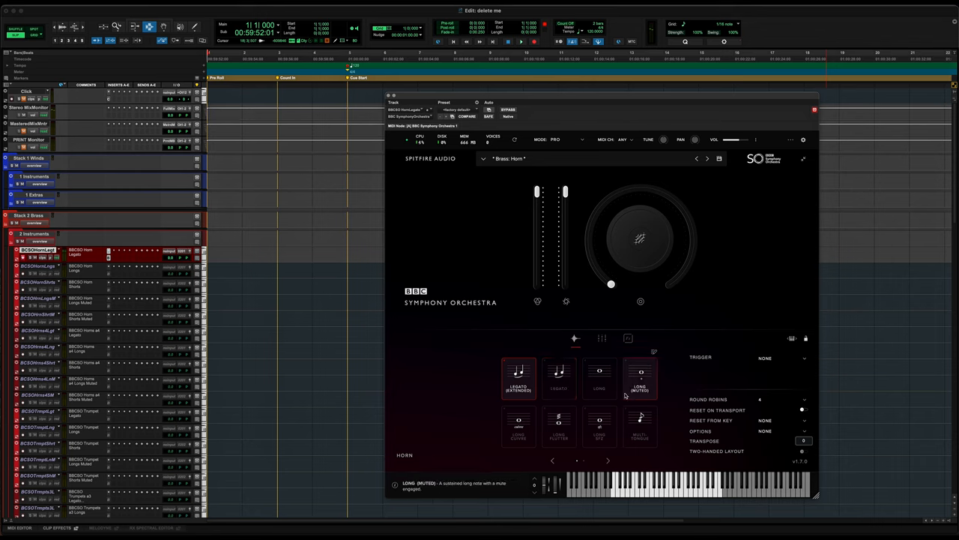
pyautogui.click(600, 377)
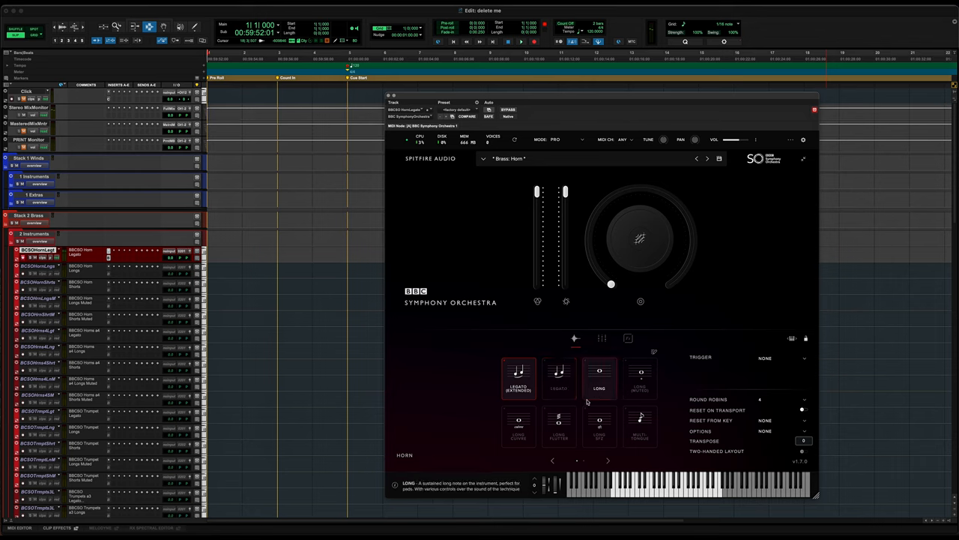
pyautogui.click(519, 426)
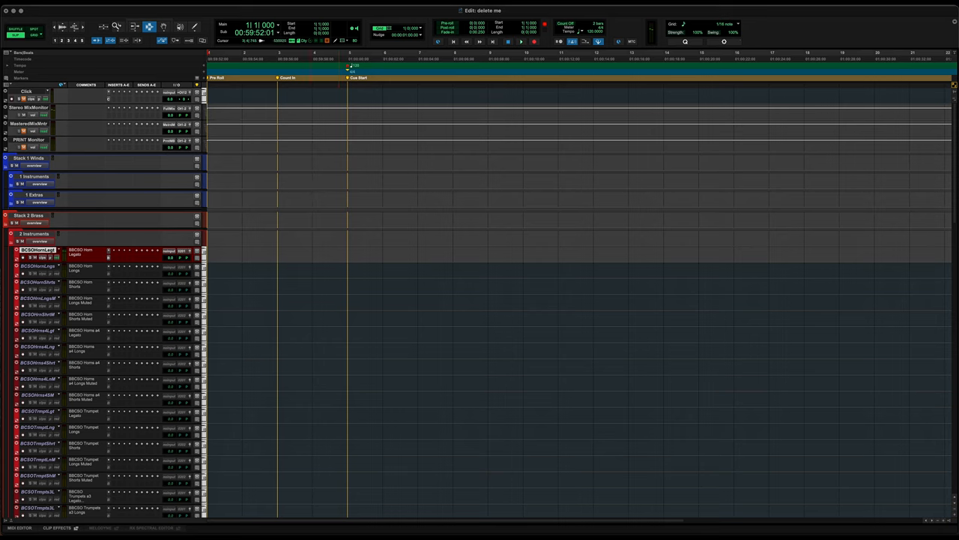
# - Close the plugin window and scroll down through the brass instrument tracks
pyautogui.click(30, 8)
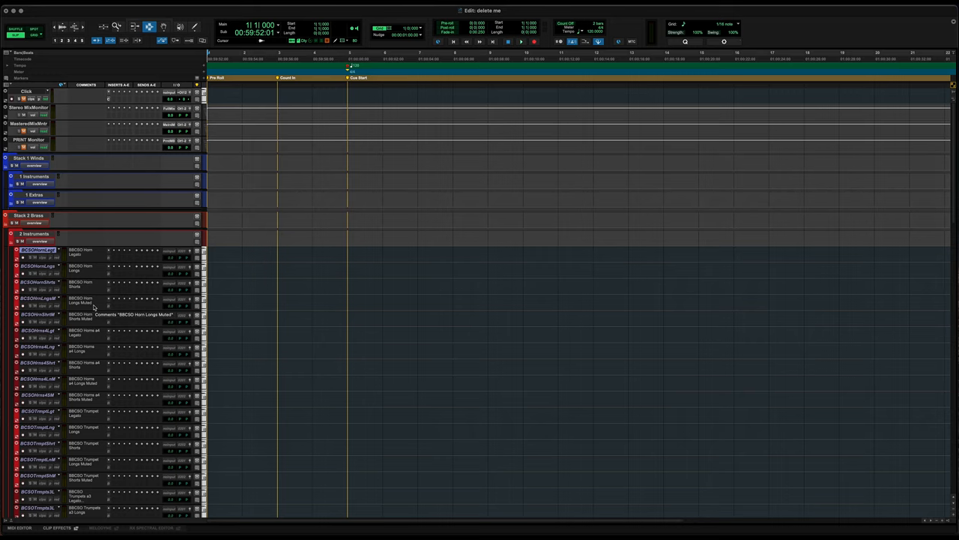
pyautogui.scroll(-3)
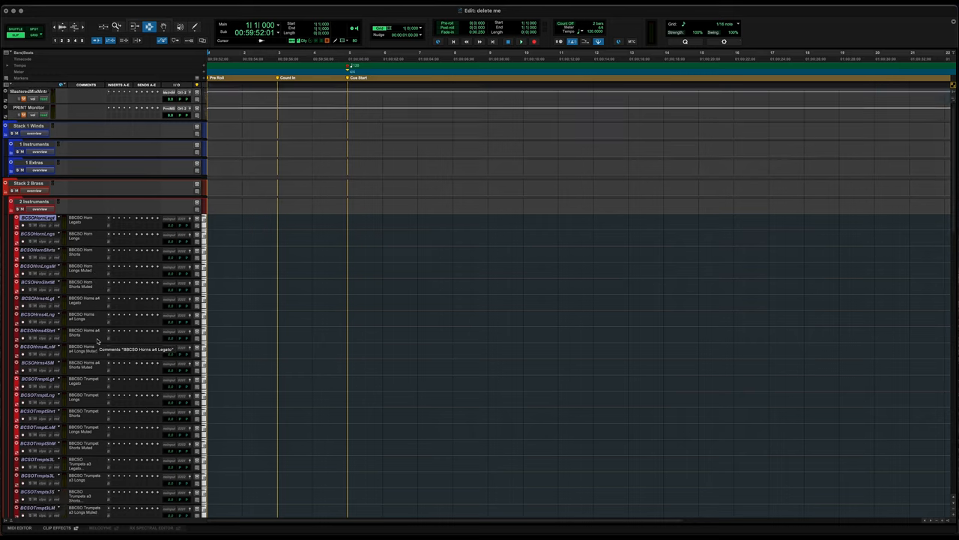
pyautogui.scroll(-3)
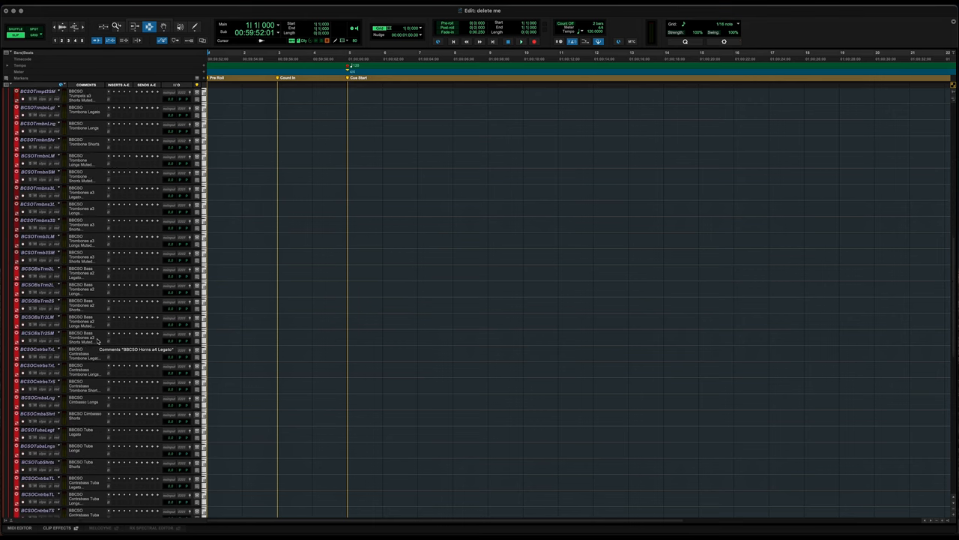
pyautogui.scroll(-3)
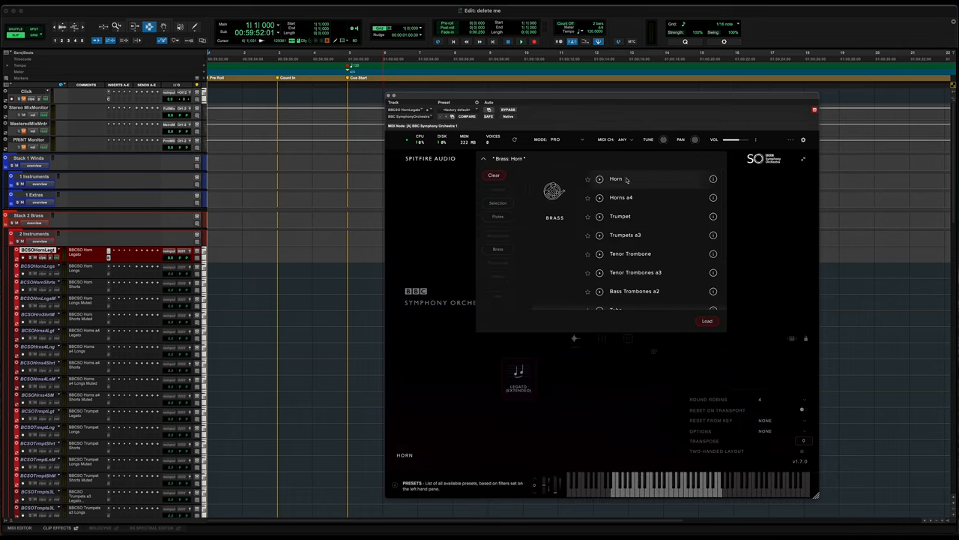
pyautogui.moveTo(645, 219)
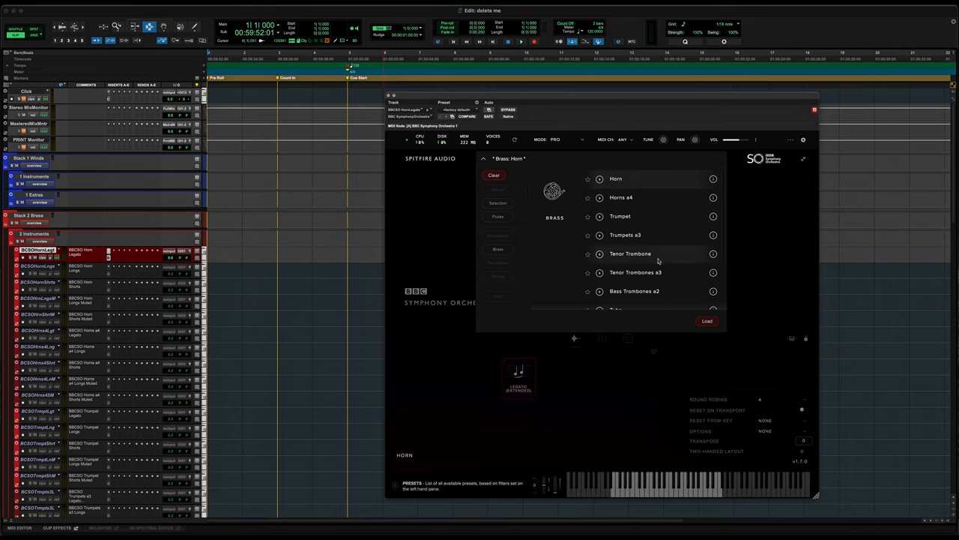
# - Scroll down the brass preset list past Horn and Trumpet
pyautogui.scroll(-3)
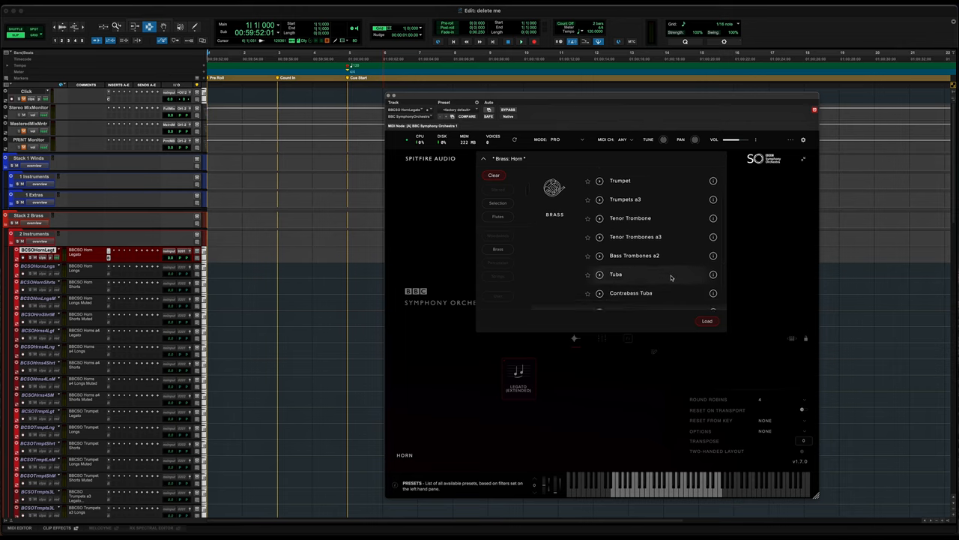
pyautogui.scroll(-3)
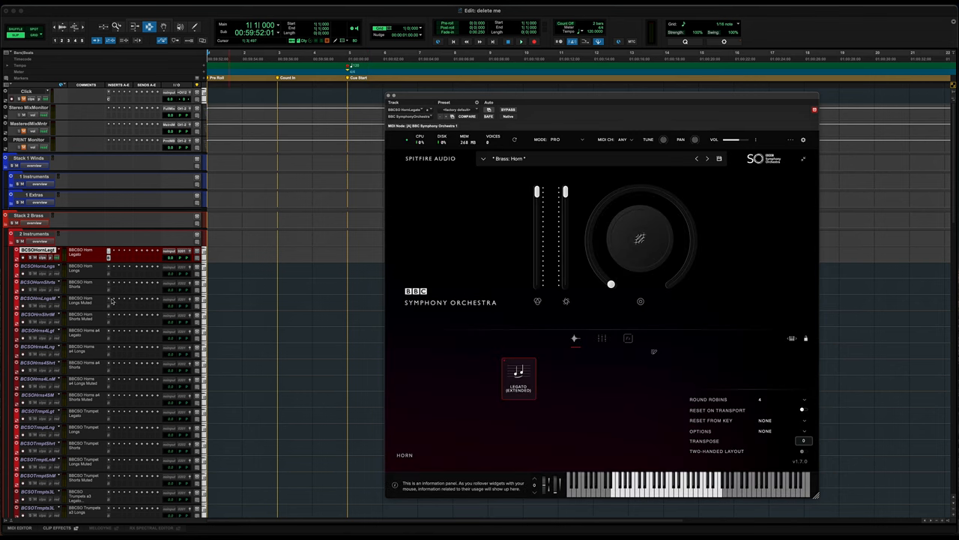
pyautogui.scroll(-3)
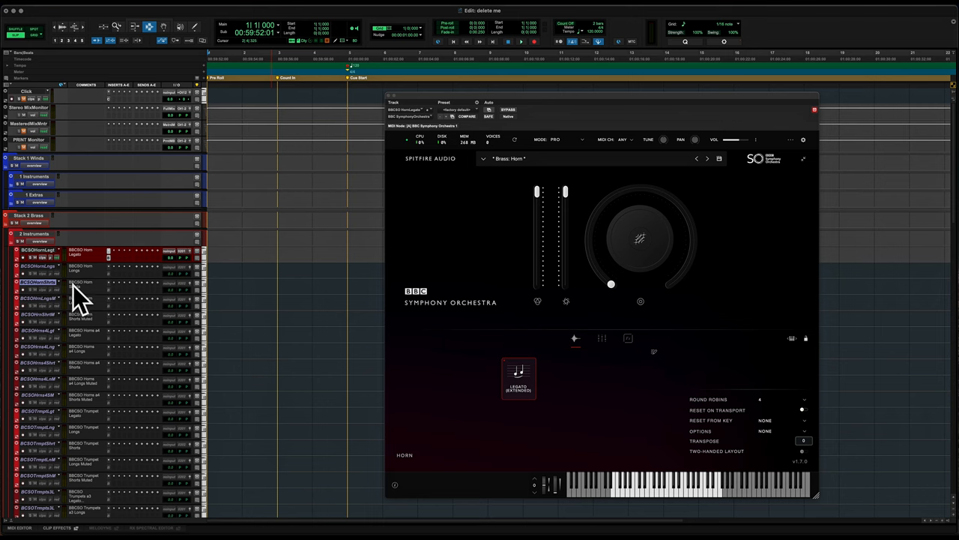
pyautogui.scroll(-3)
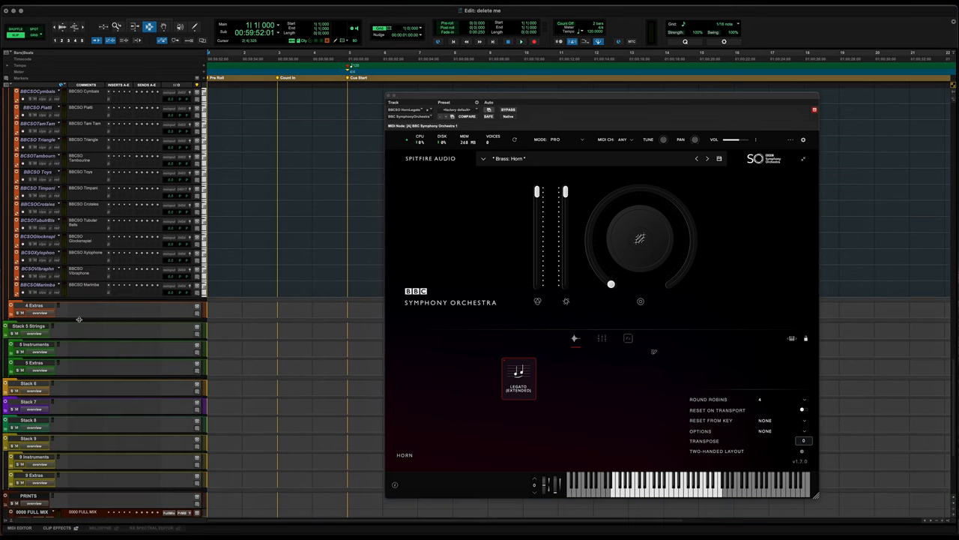
# - Scroll the strings tracks, close the instrument window and continue to the Prints and Stems folders
pyautogui.scroll(-3)
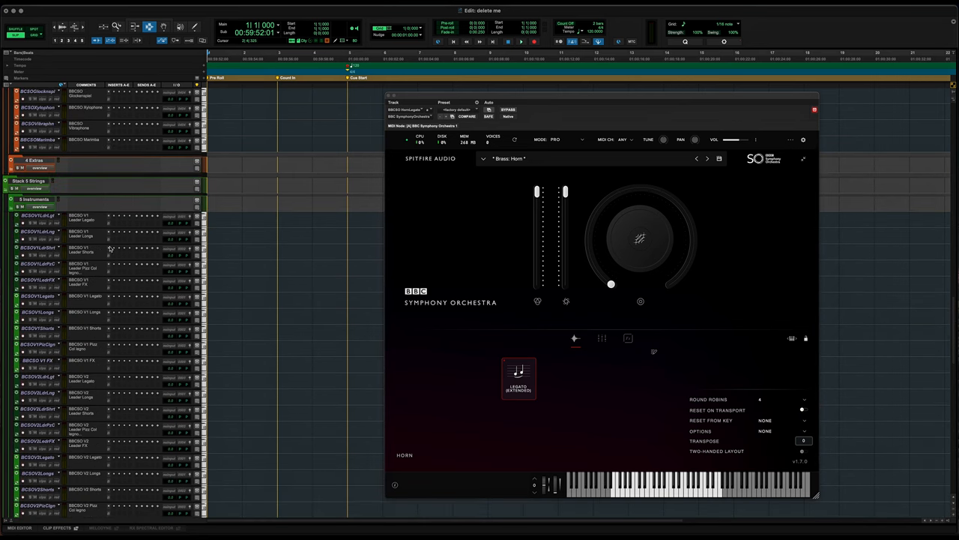
pyautogui.moveTo(96, 314)
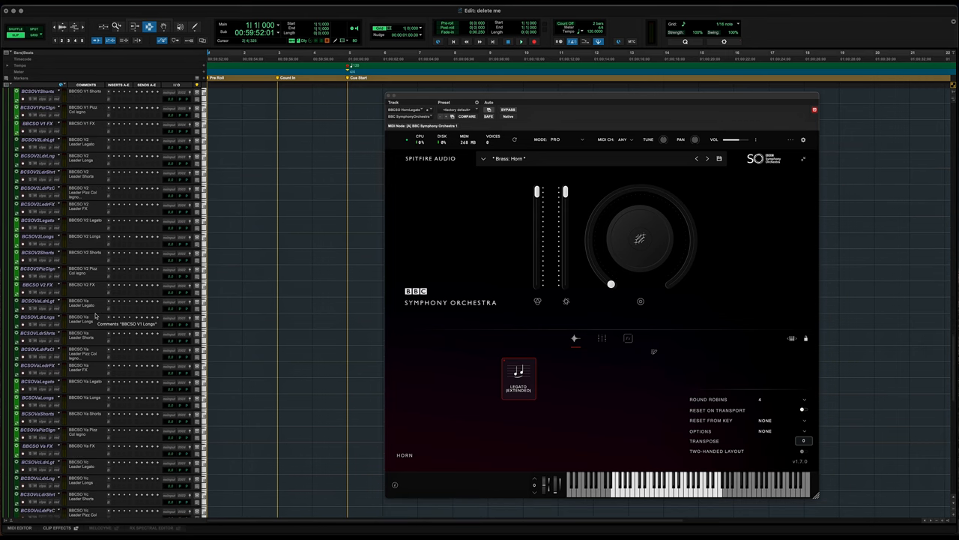
pyautogui.scroll(-3)
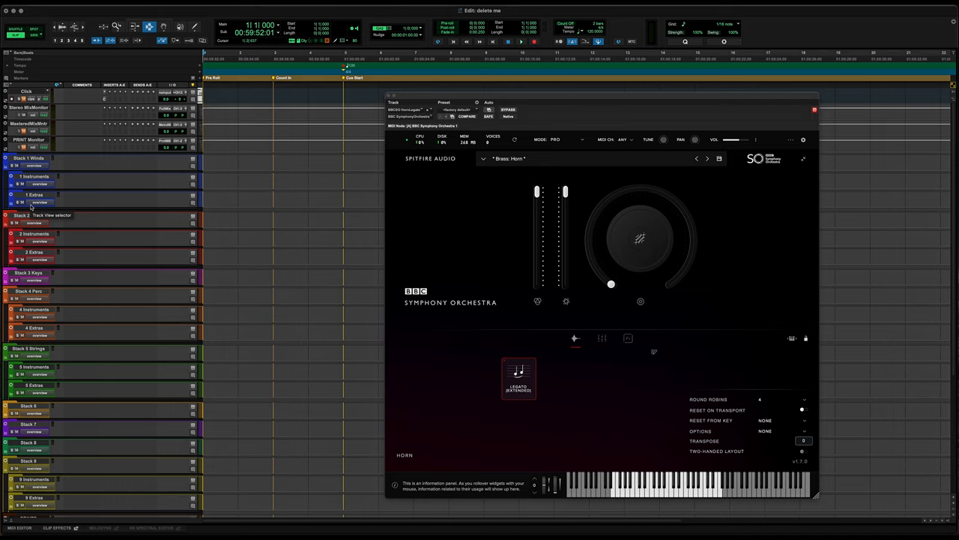
pyautogui.moveTo(464, 129)
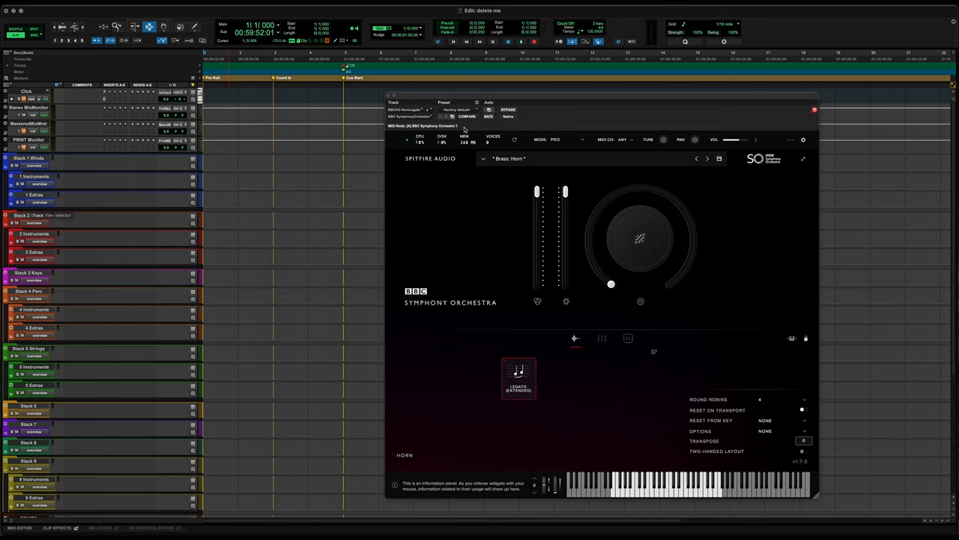
pyautogui.click(809, 111)
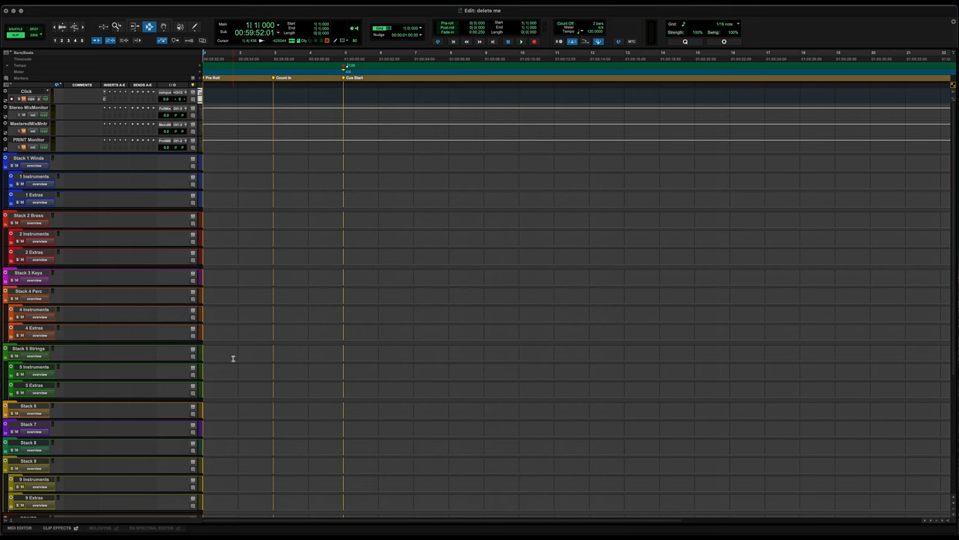
pyautogui.moveTo(234, 359)
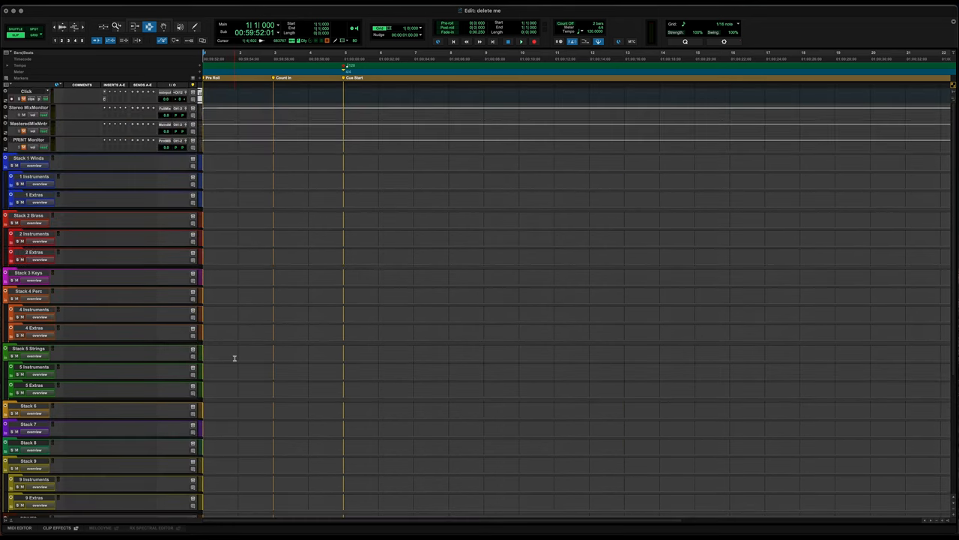
pyautogui.scroll(-3)
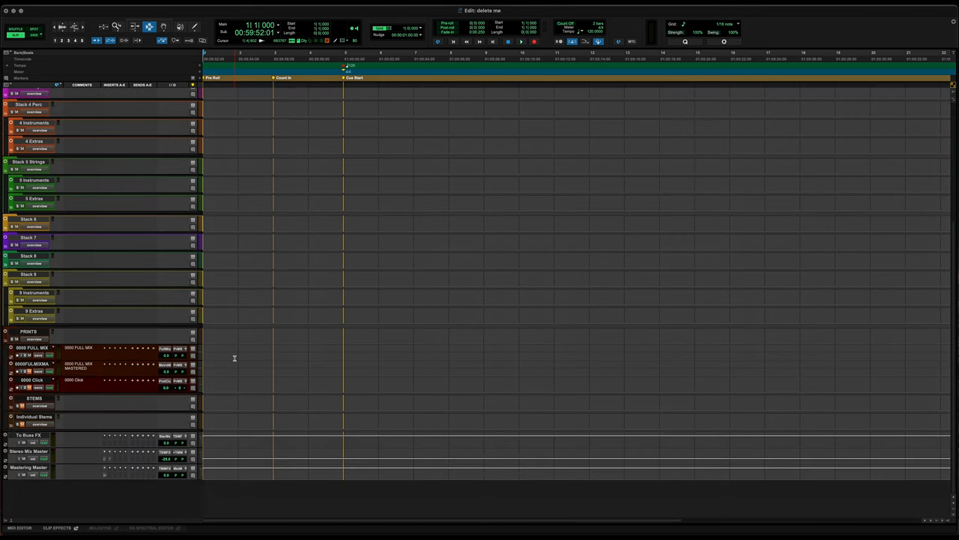